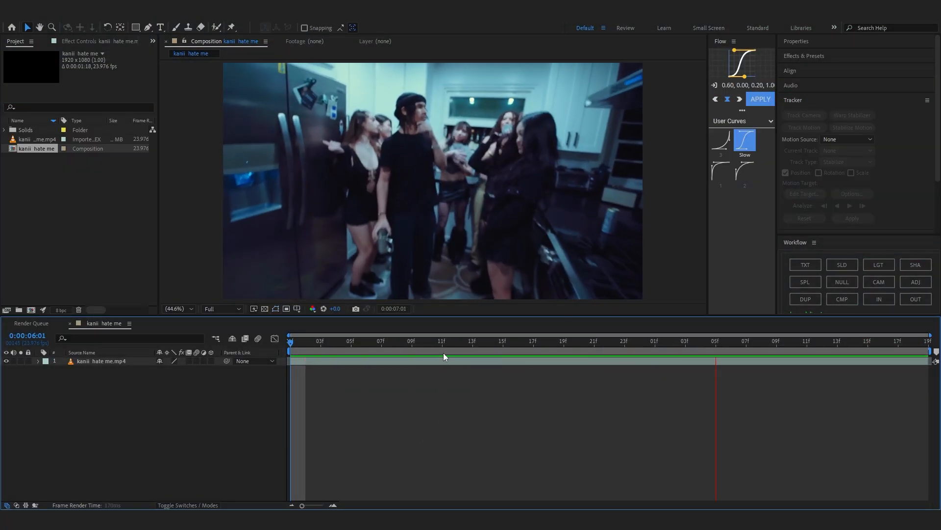
Step: Camera-track the kitchen clip and create a solid and camera from track points near the fridge
{"action": "left_click", "coordinate": [805, 114]}
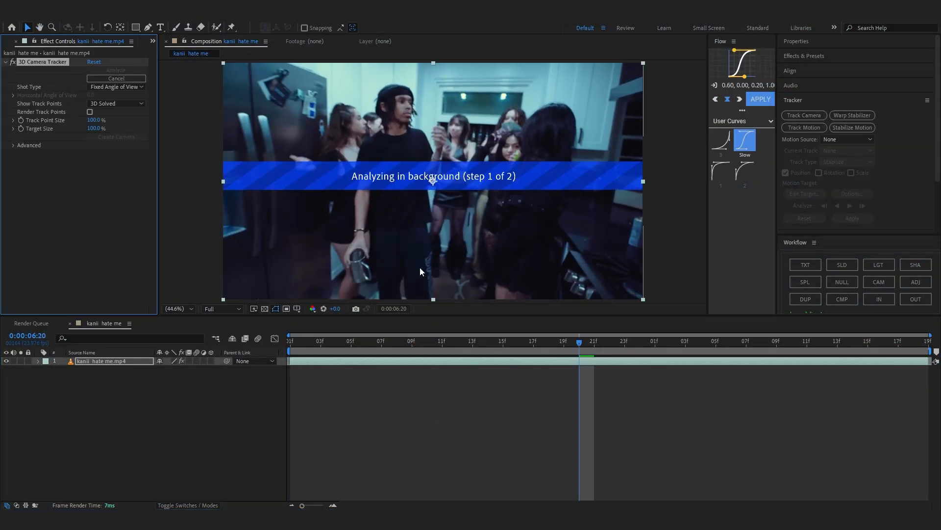
{"action": "left_click", "coordinate": [13, 145]}
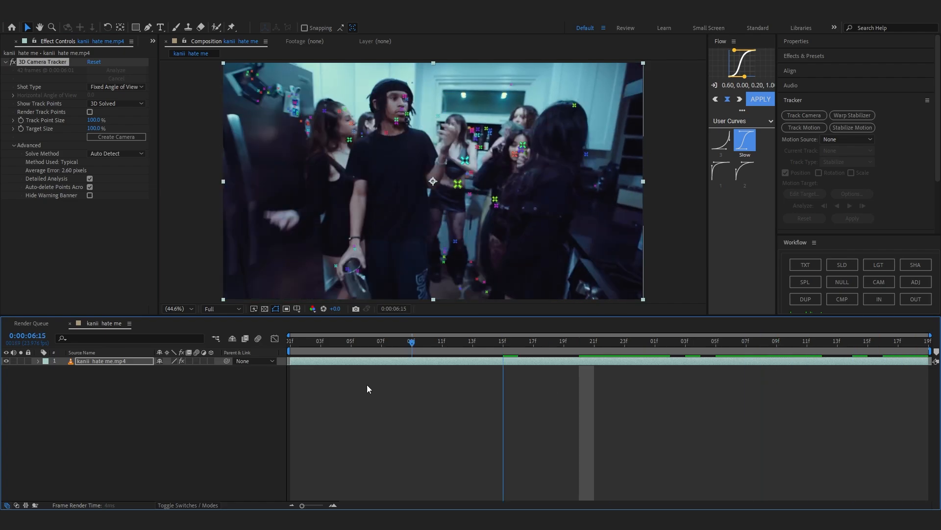
{"action": "left_click", "coordinate": [868, 342]}
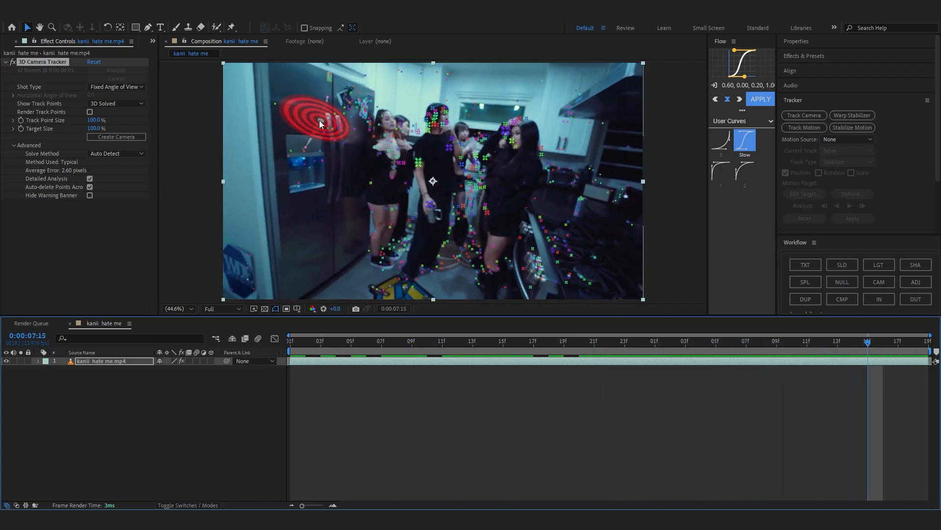
{"action": "mouse_move", "coordinate": [326, 120]}
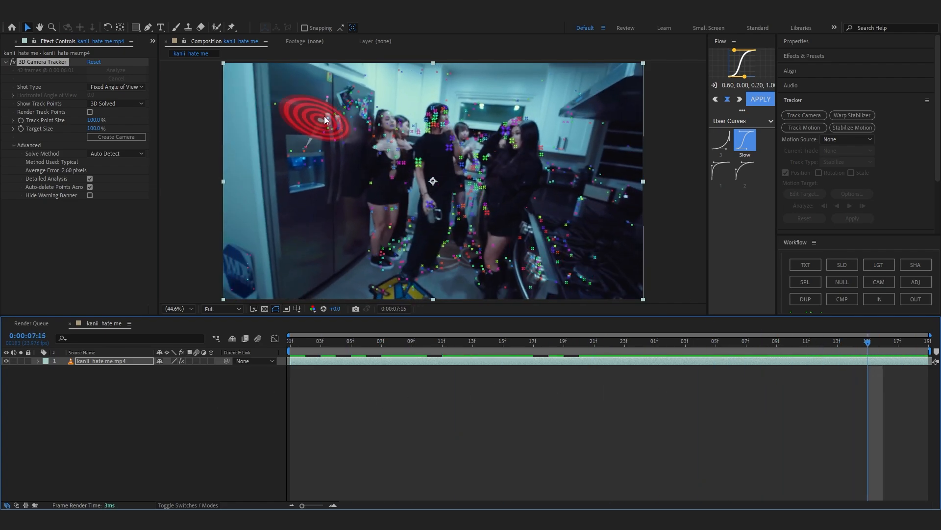
{"action": "left_click", "coordinate": [116, 136]}
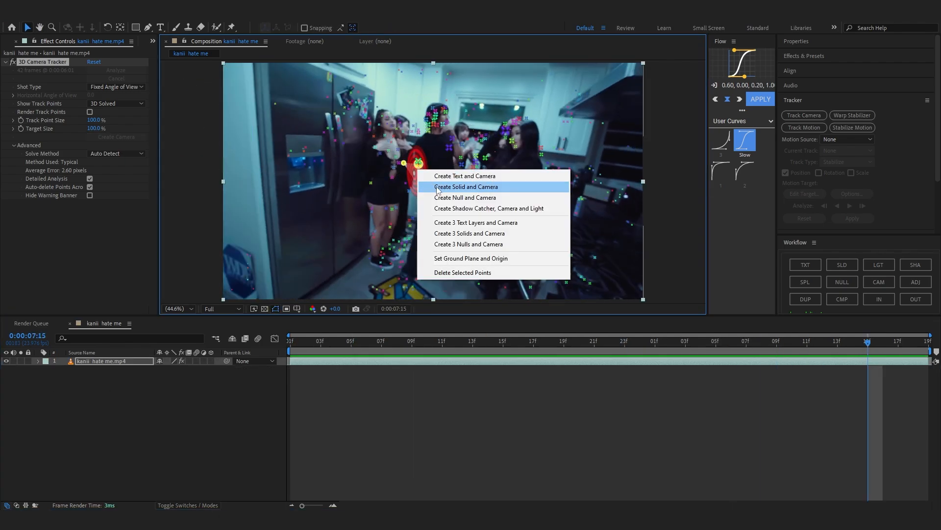
{"action": "left_click", "coordinate": [465, 187]}
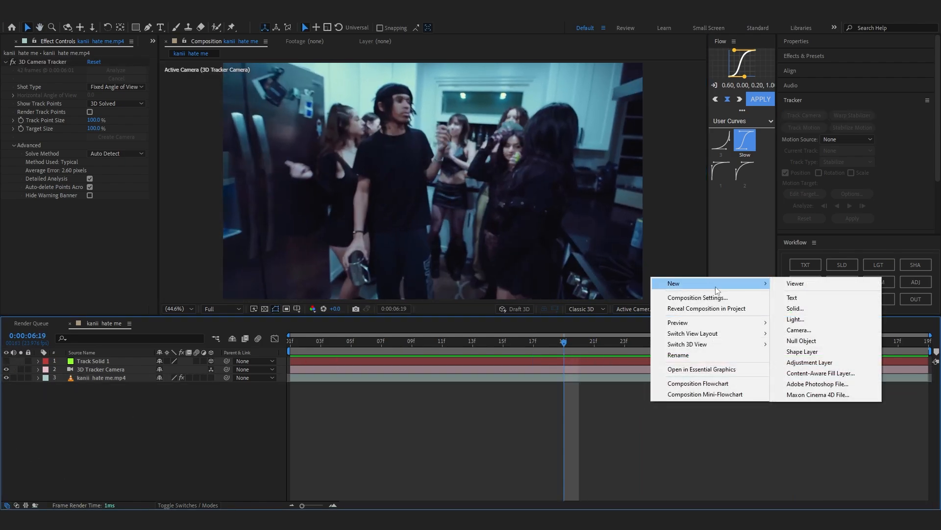
Step: Add a new red solid layer and rename it Element
{"action": "left_click", "coordinate": [796, 308]}
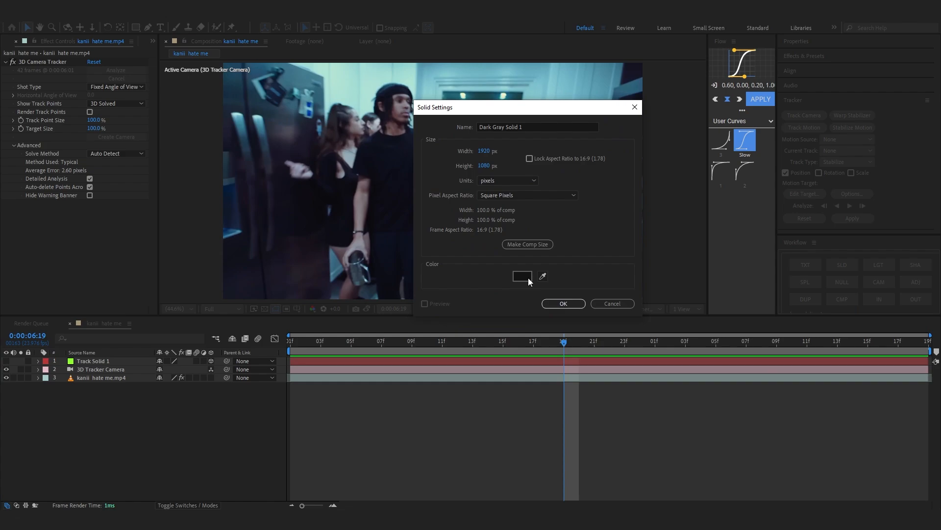
{"action": "left_click", "coordinate": [522, 276]}
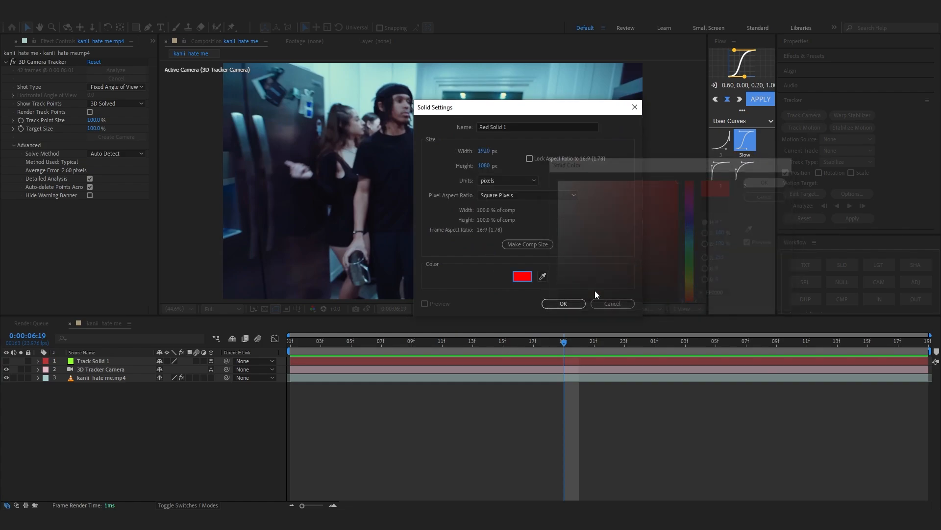
{"action": "left_click", "coordinate": [564, 304]}
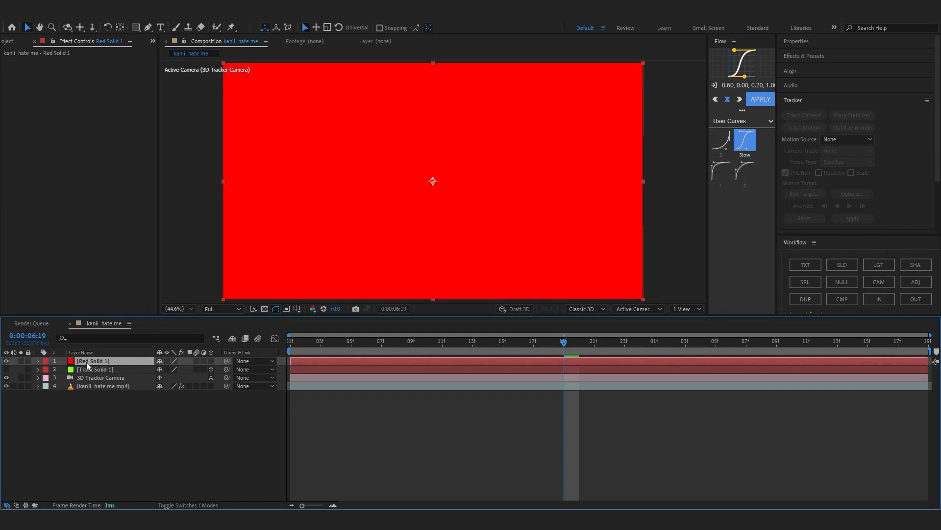
{"action": "double_click", "coordinate": [92, 360]}
{"action": "type", "text": "Element"}
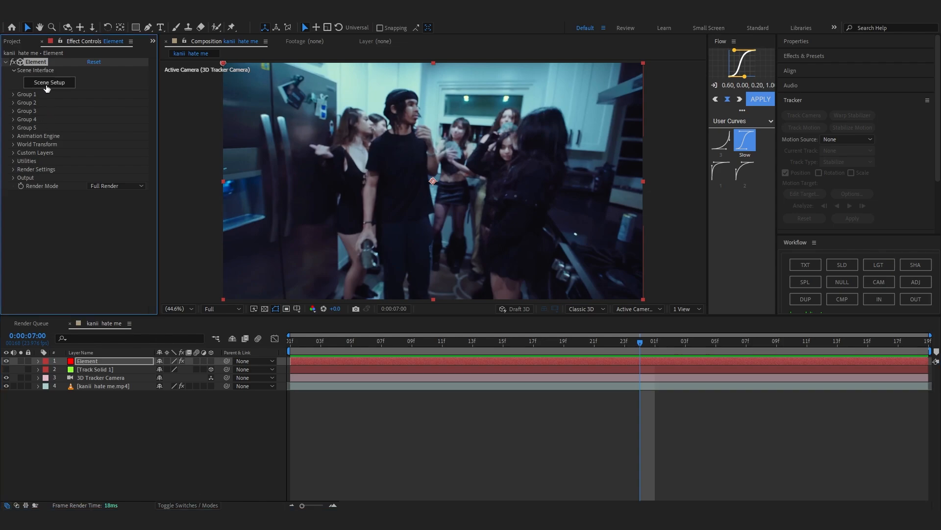
Step: Import the GLOCK 19 F T model into Scene Setup, orbit around it and list its materials
{"action": "left_click", "coordinate": [49, 82]}
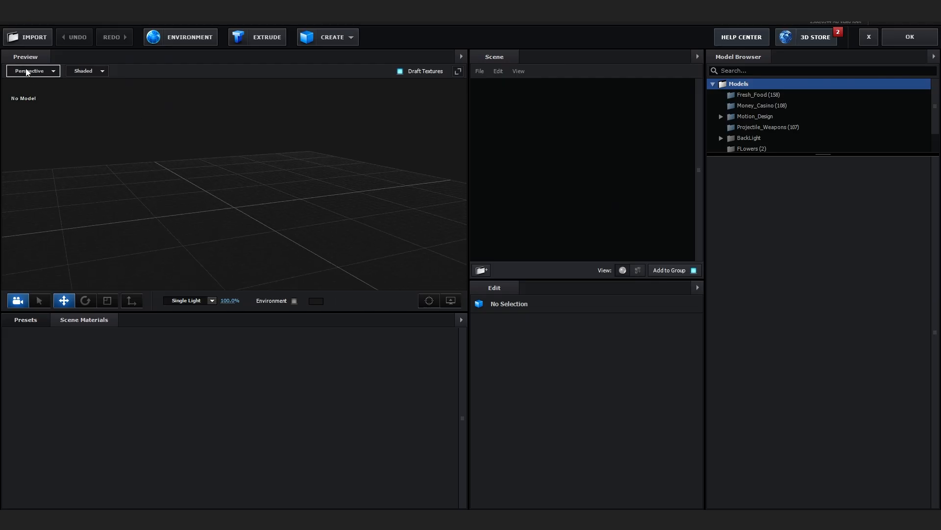
{"action": "left_click", "coordinate": [27, 37]}
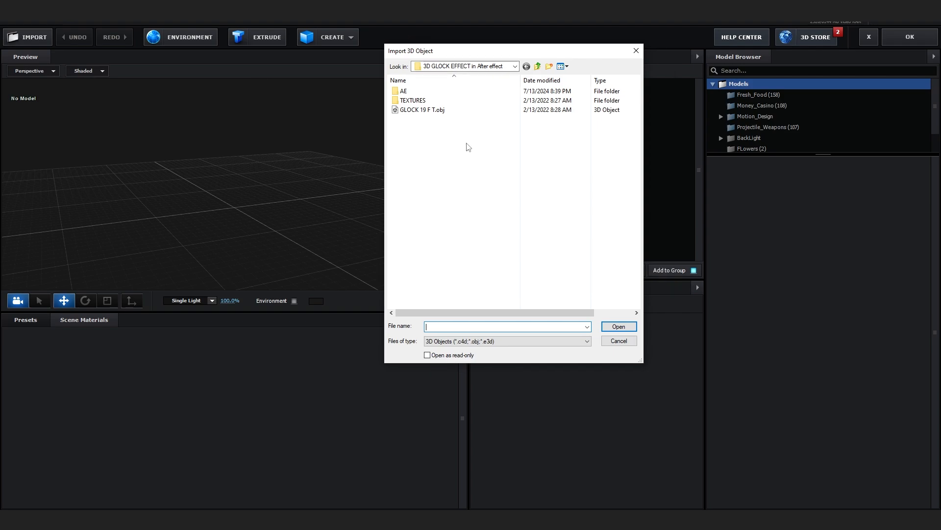
{"action": "left_click", "coordinate": [421, 109]}
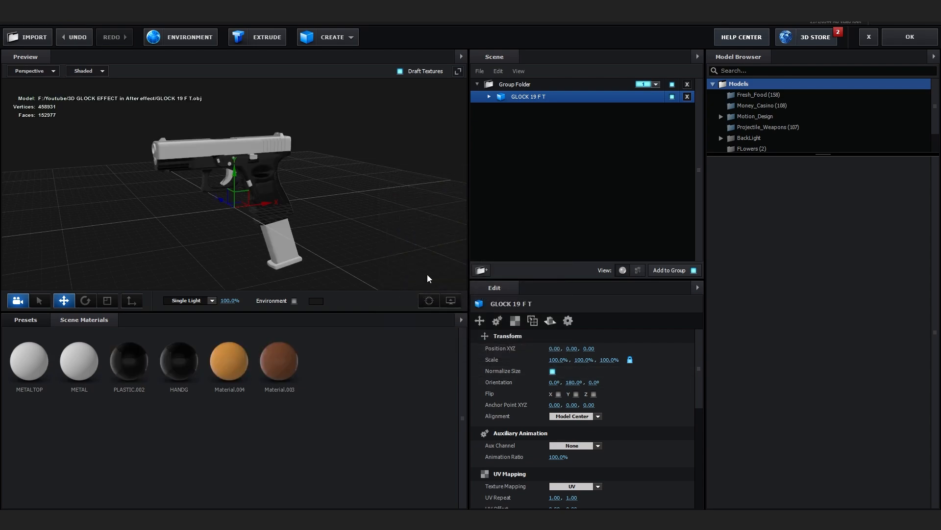
{"action": "left_click_drag", "start_coordinate": [430, 278], "coordinate": [391, 162]}
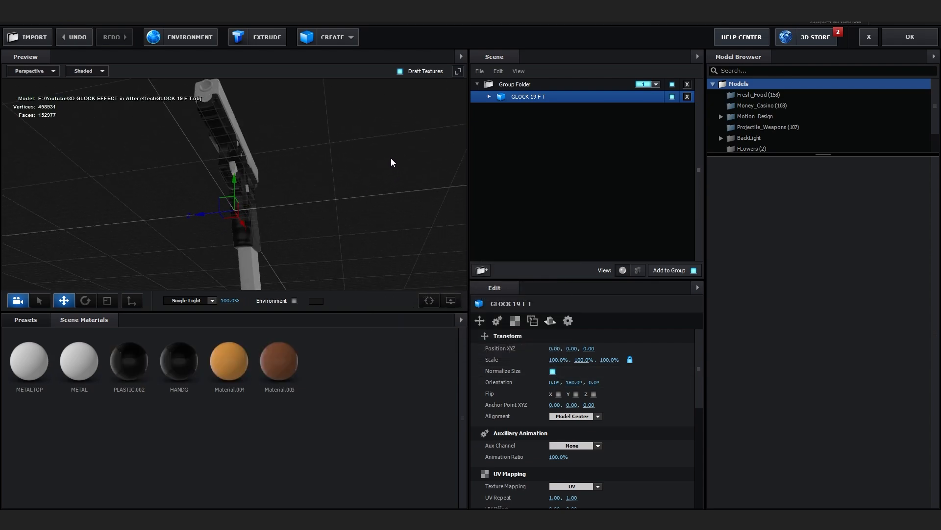
{"action": "left_click_drag", "start_coordinate": [390, 162], "coordinate": [356, 188]}
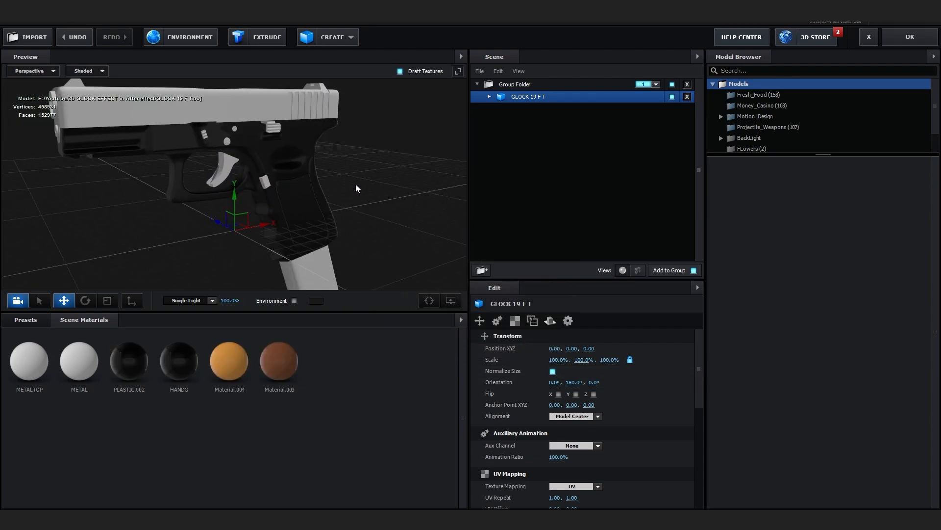
{"action": "left_click", "coordinate": [489, 96]}
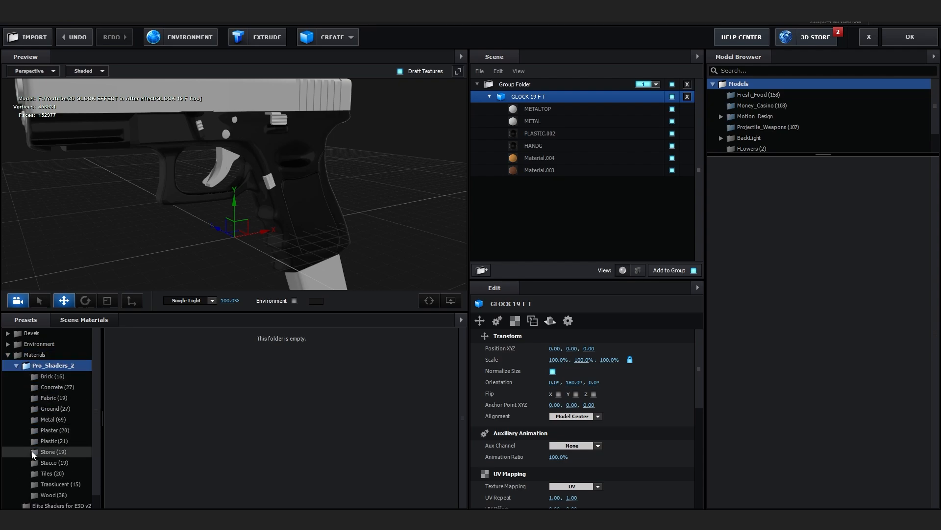
Step: Replace the METAL material with clean_metal_foil and set its reflectivity colour to 191919
{"action": "left_click", "coordinate": [49, 419]}
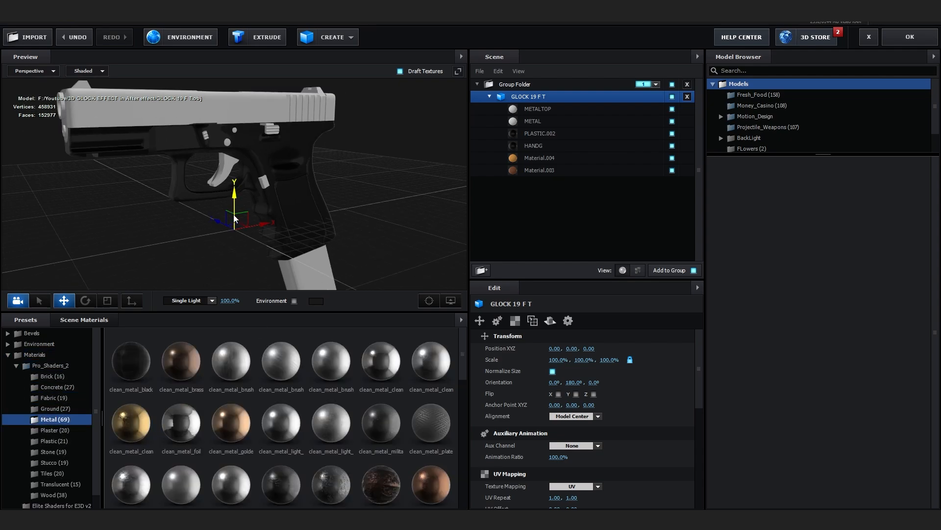
{"action": "left_click", "coordinate": [538, 109]}
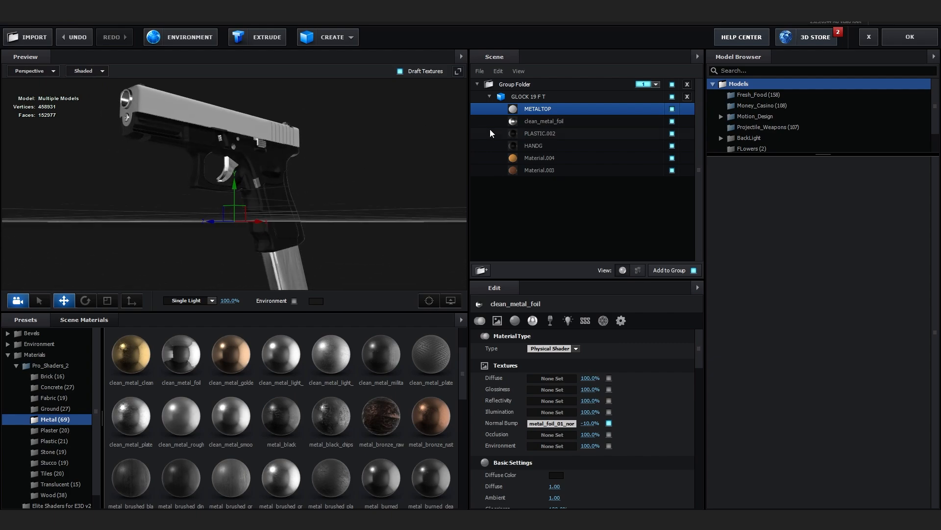
{"action": "left_click", "coordinate": [544, 121]}
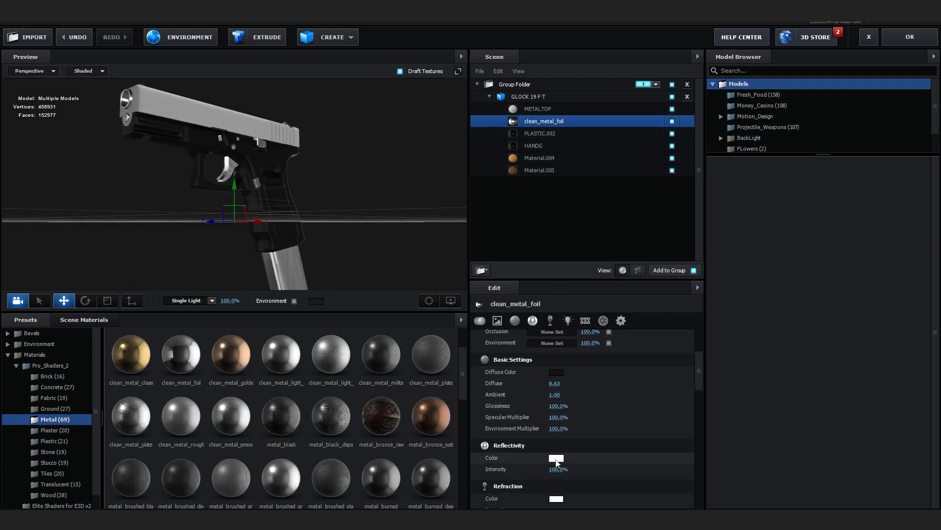
{"action": "left_click", "coordinate": [556, 457]}
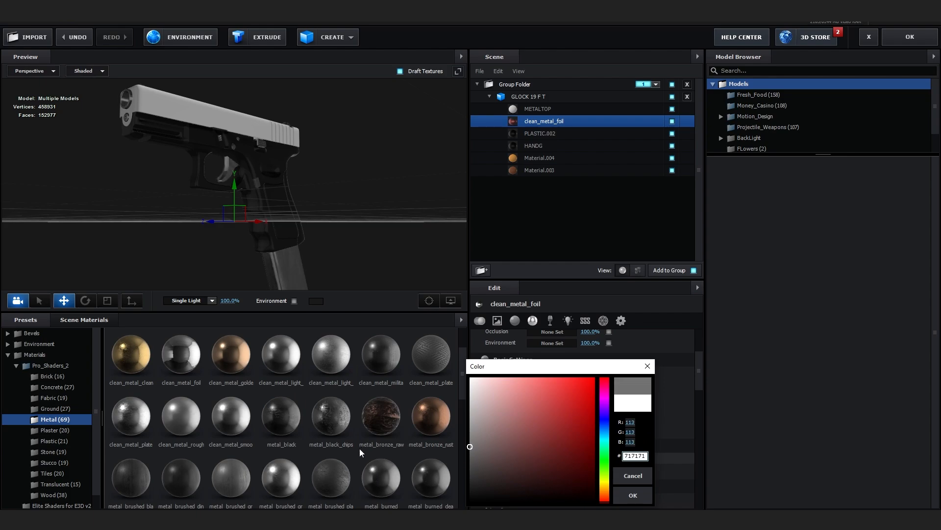
{"action": "left_click", "coordinate": [633, 494]}
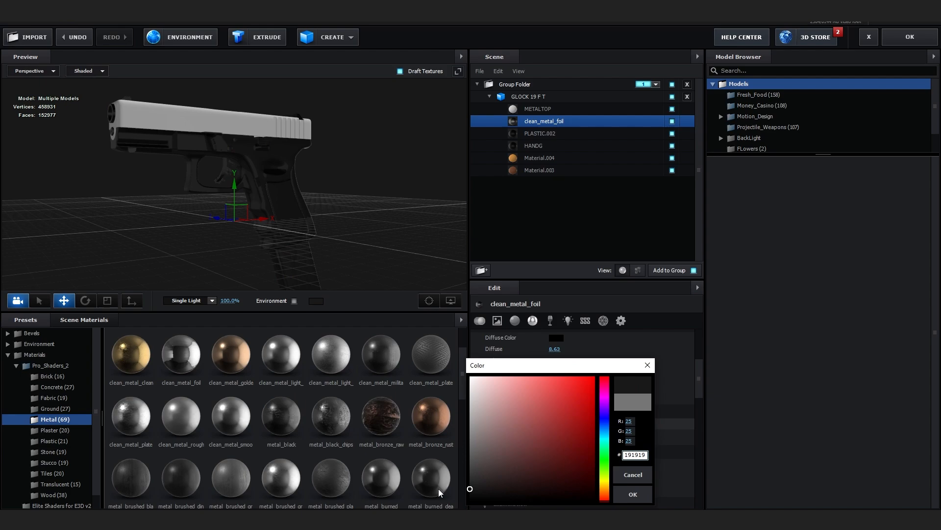
Step: Confirm the dark reflectivity and give PLASTIC.002 a near-black metal_black finish
{"action": "left_click", "coordinate": [540, 133]}
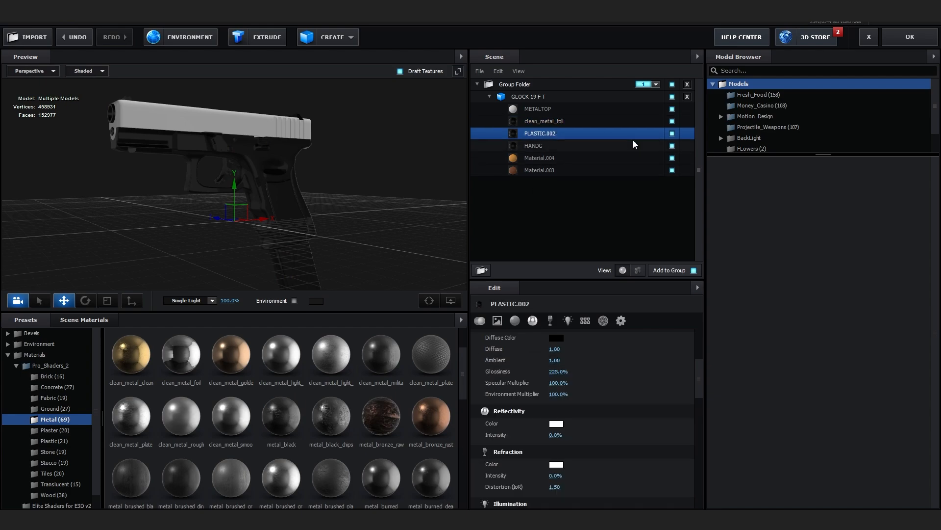
{"action": "left_click", "coordinate": [556, 338]}
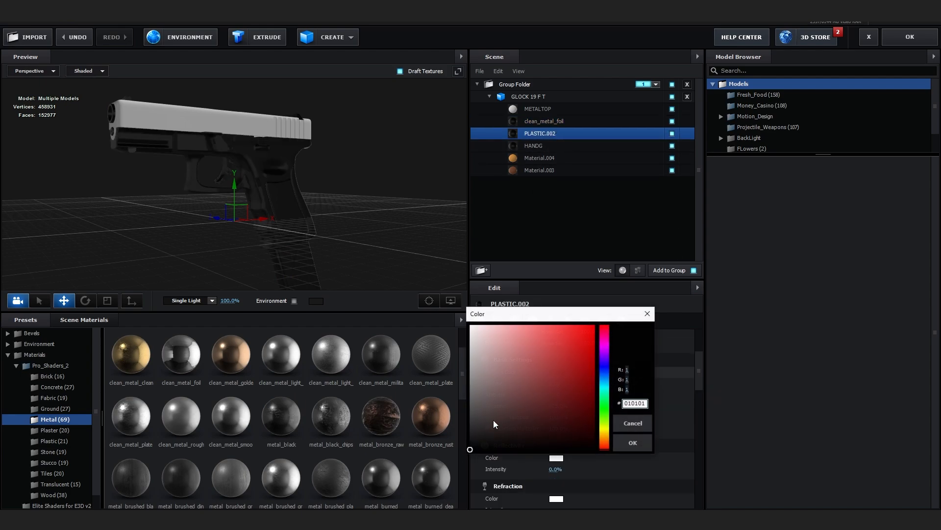
{"action": "left_click", "coordinate": [469, 449]}
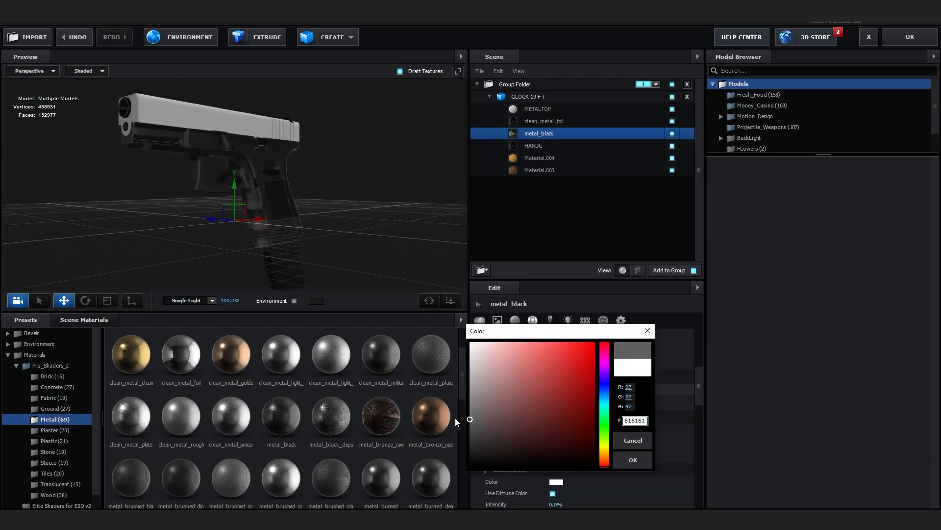
{"action": "left_click", "coordinate": [633, 459]}
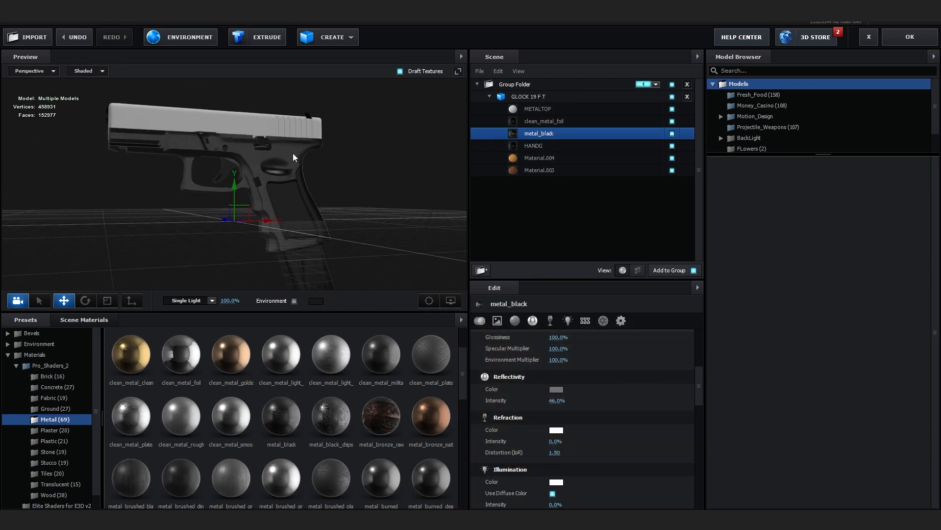
Step: Apply metal_brushed_black to the slide with an AFAFAF reflection colour
{"action": "left_click", "coordinate": [538, 108]}
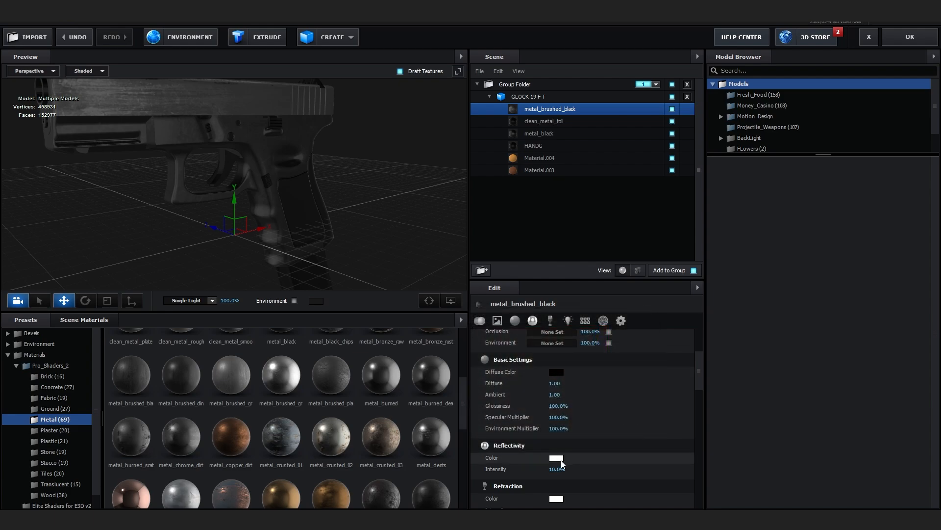
{"action": "left_click", "coordinate": [556, 457]}
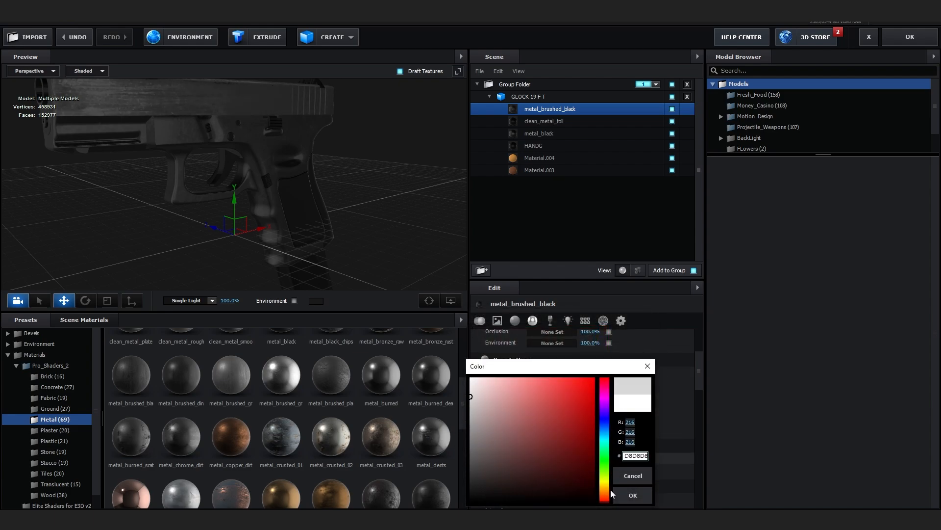
{"action": "left_click", "coordinate": [588, 404]}
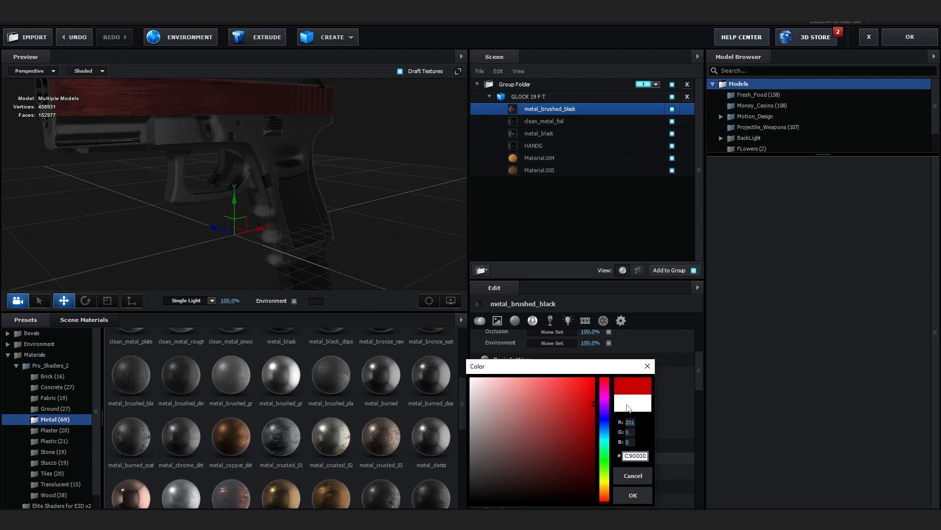
{"action": "mouse_move", "coordinate": [621, 498]}
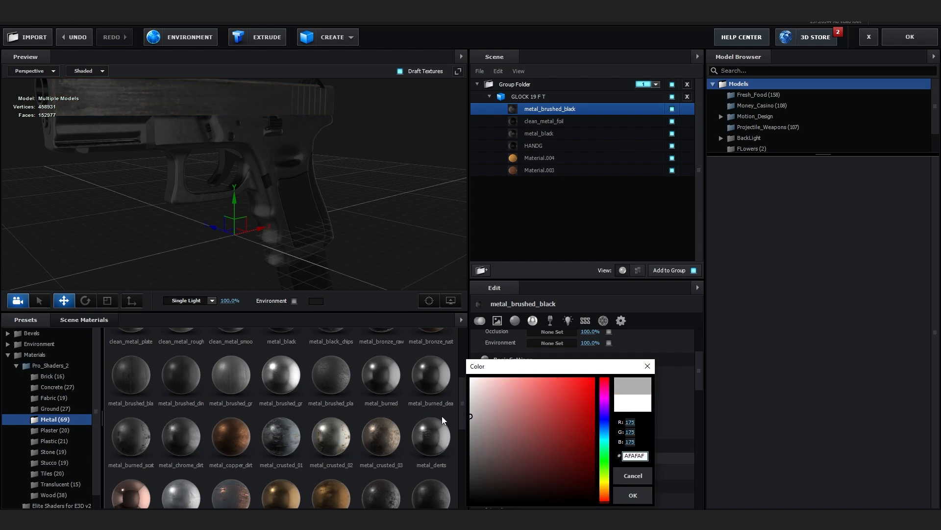
{"action": "left_click", "coordinate": [633, 495]}
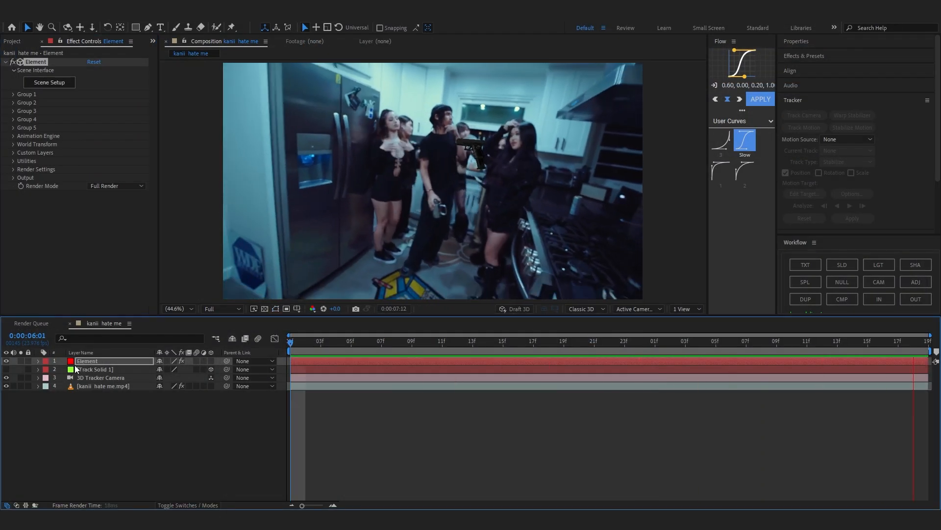
Step: Select the Element layer, move to a later frame, and open Group 1's Create Group Null utility
{"action": "left_click", "coordinate": [335, 341]}
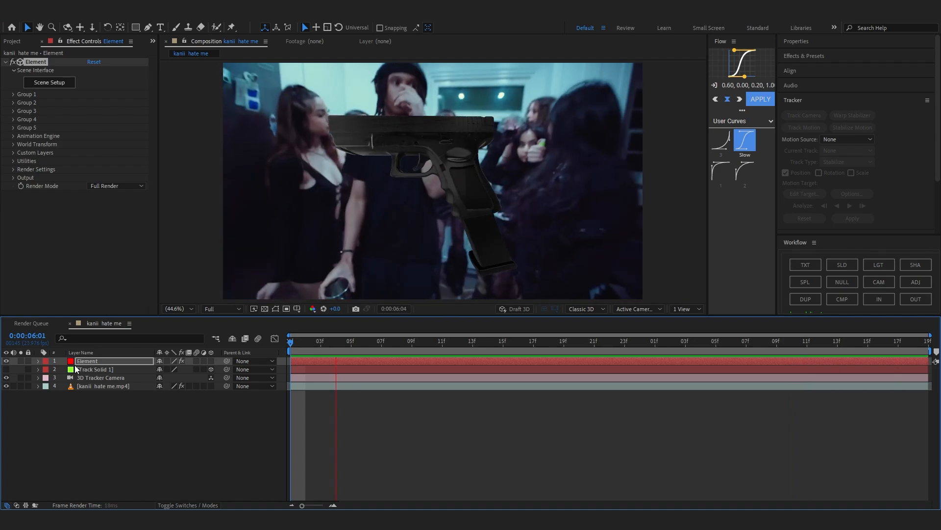
{"action": "left_click", "coordinate": [807, 342]}
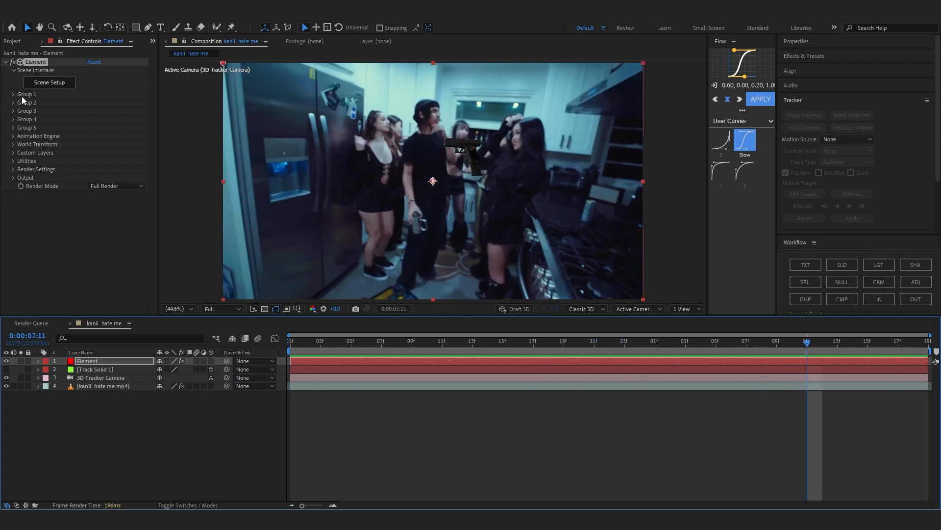
{"action": "left_click", "coordinate": [13, 94]}
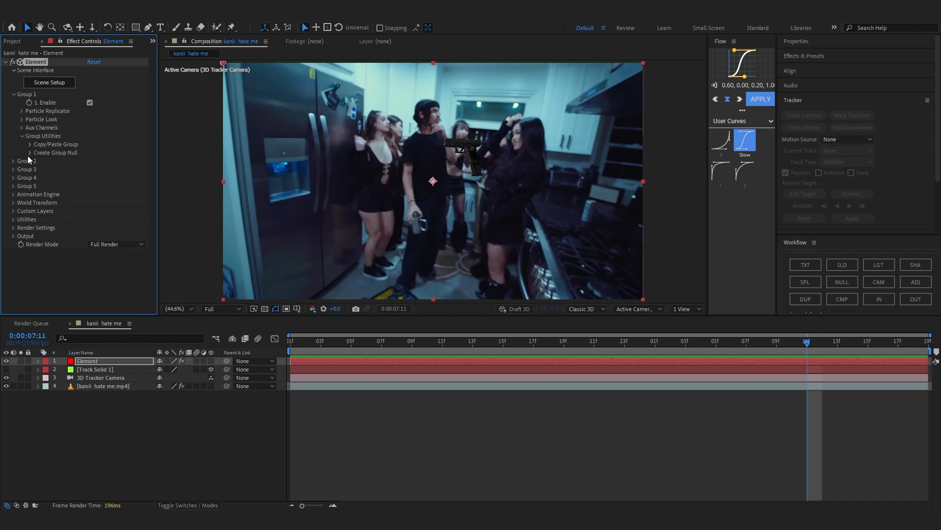
{"action": "left_click", "coordinate": [56, 152]}
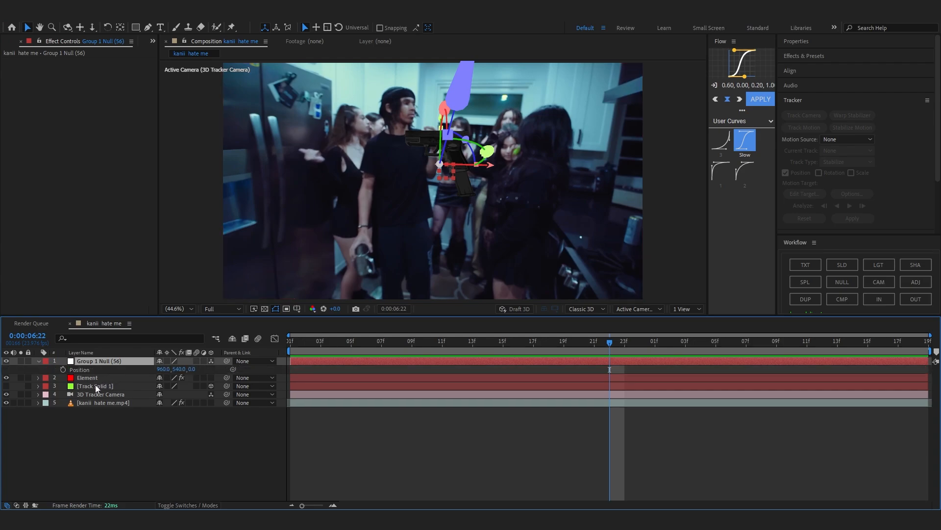
Step: Copy Track Solid 1's position values into Group 1 Null's position
{"action": "left_click", "coordinate": [95, 385]}
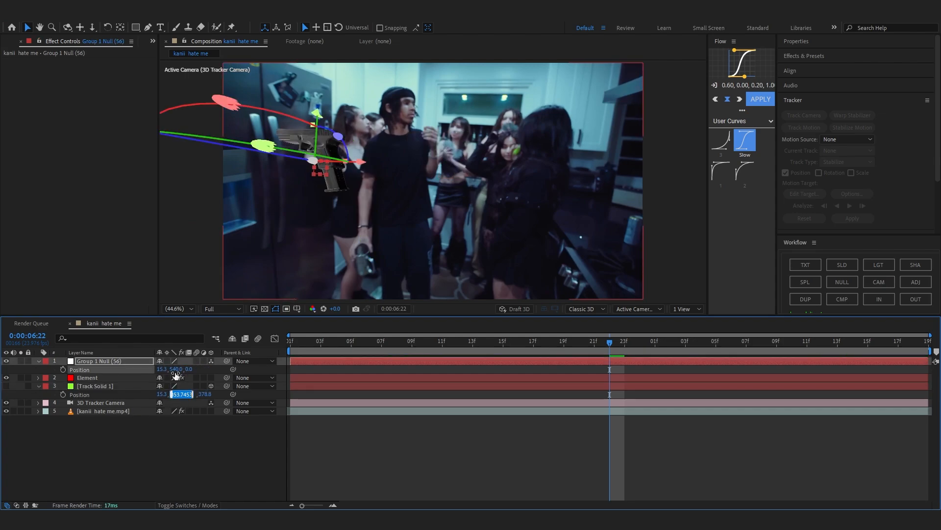
{"action": "left_click", "coordinate": [87, 377]}
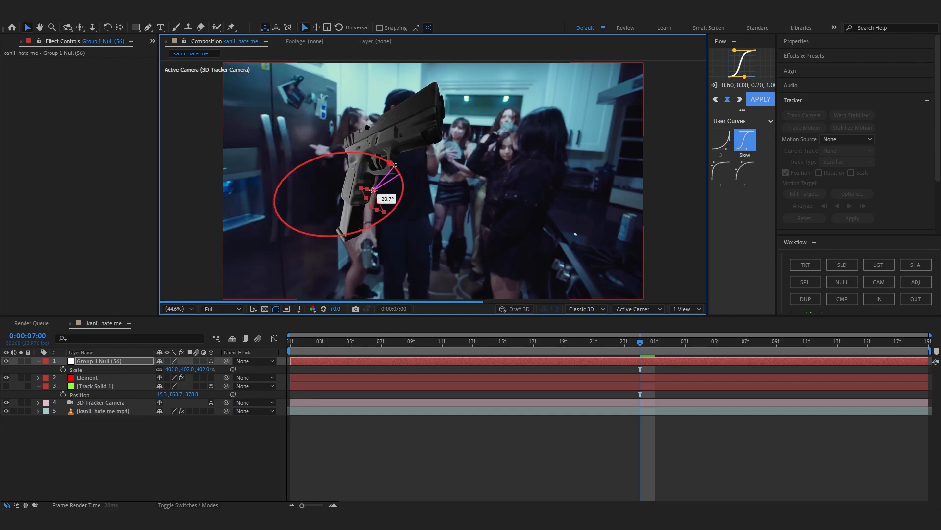
Step: Set the 3D Tracker Camera to the 24mm lens preset
{"action": "left_click", "coordinate": [100, 402]}
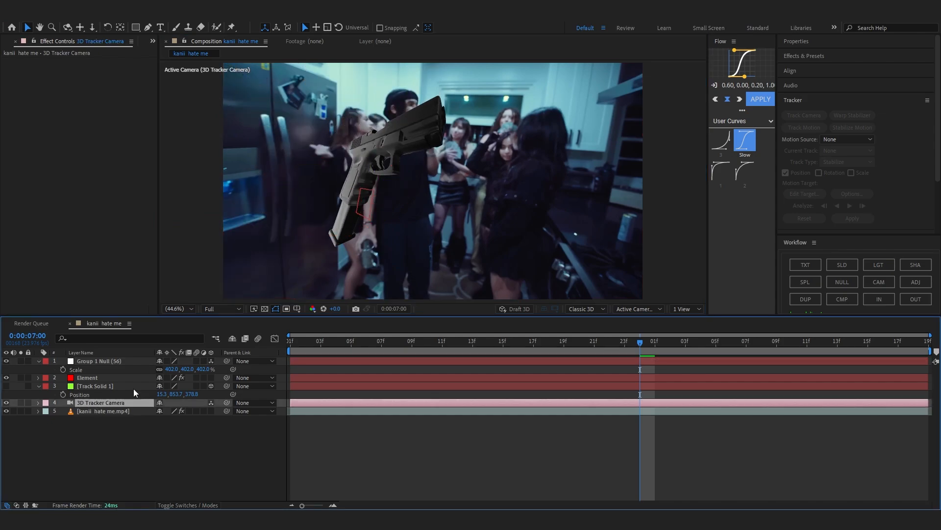
{"action": "double_click", "coordinate": [91, 402]}
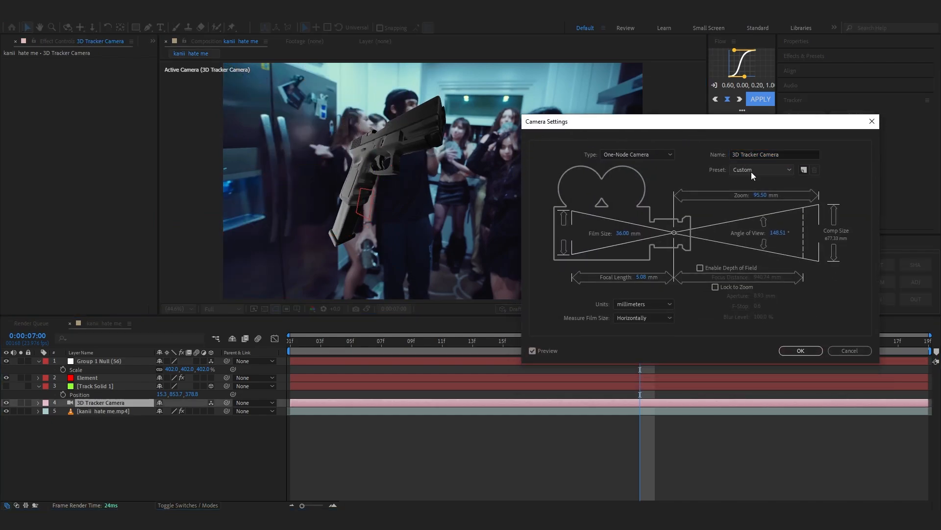
{"action": "left_click", "coordinate": [762, 170]}
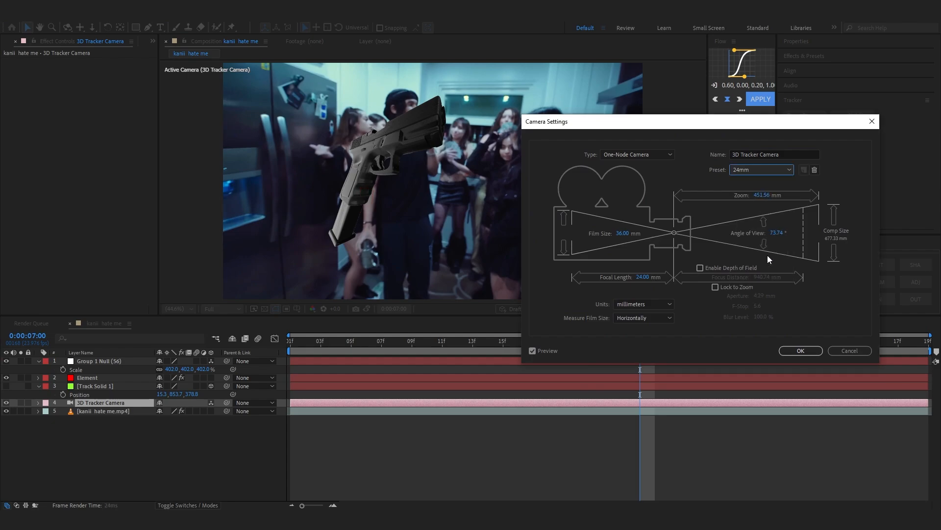
{"action": "left_click", "coordinate": [801, 350]}
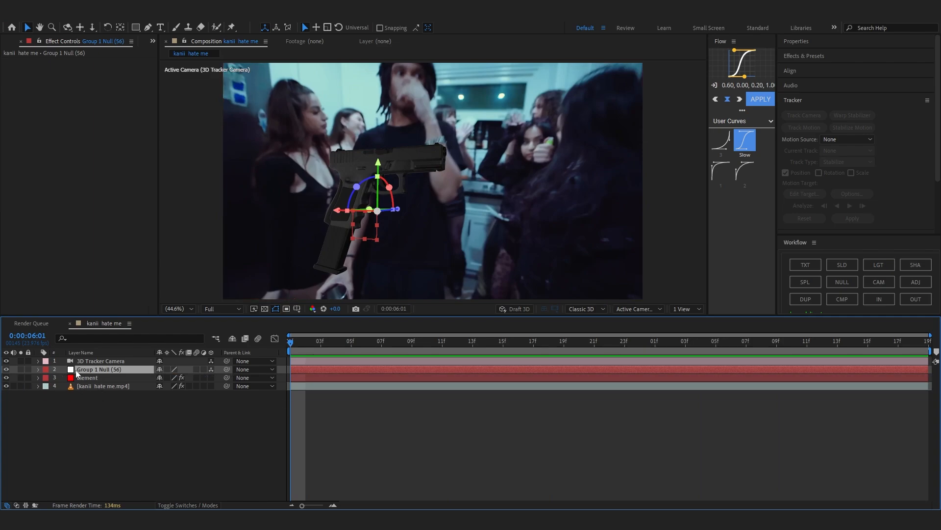
Step: On Group 1 Null, enter 3 for Y Rotation and add a starting rotation keyframe
{"action": "left_click", "coordinate": [37, 369]}
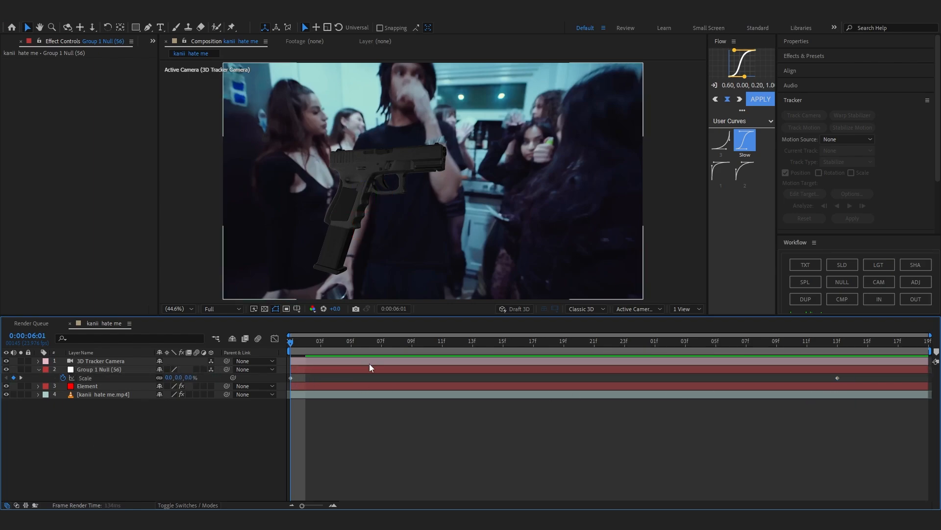
{"action": "left_click", "coordinate": [98, 369]}
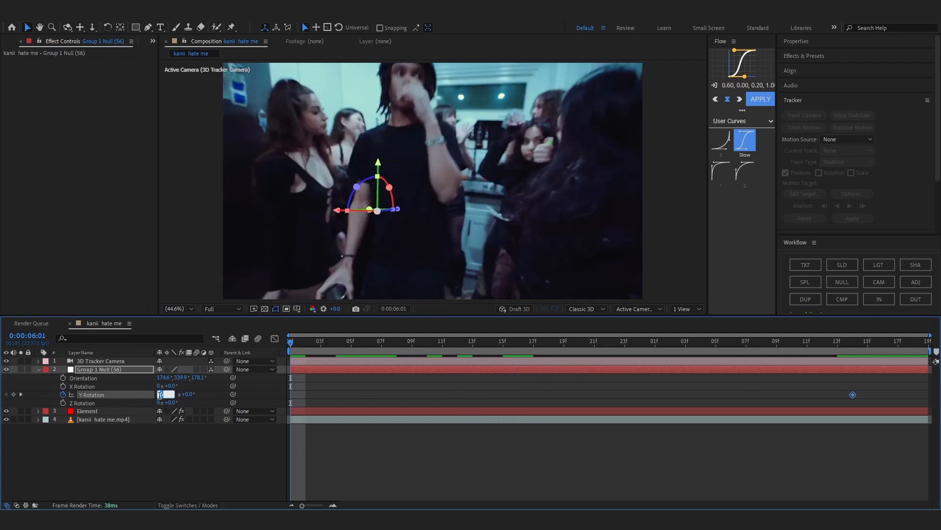
{"action": "type", "text": "3"}
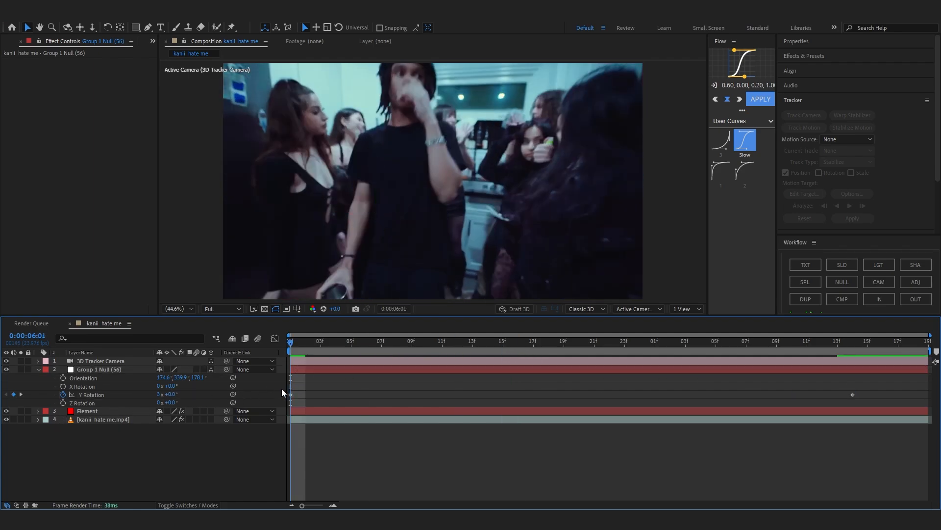
{"action": "left_click", "coordinate": [98, 369]}
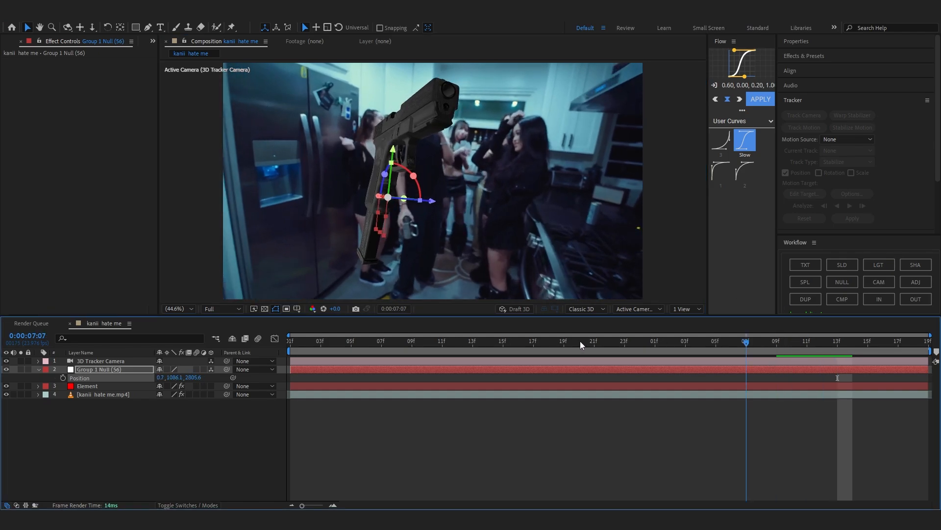
{"action": "left_click", "coordinate": [670, 341]}
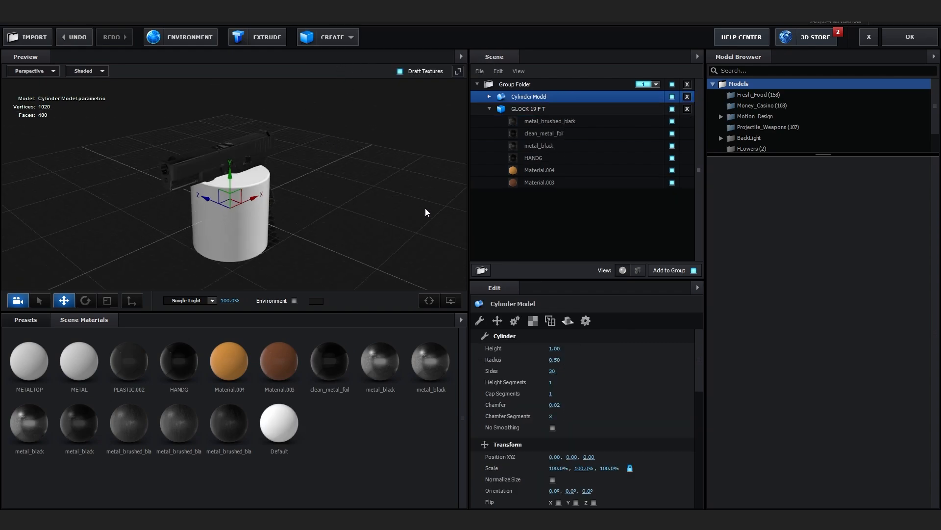
Step: Stretch the cylinder into a long beam, apply a Physical light material, and make it glow FF0000 red
{"action": "left_click_drag", "start_coordinate": [554, 359], "coordinate": [510, 359]}
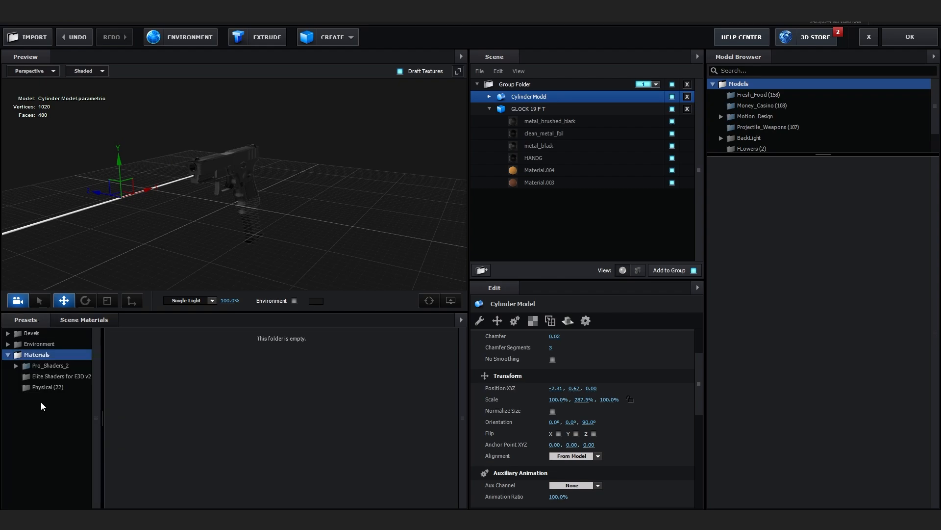
{"action": "left_click", "coordinate": [46, 387]}
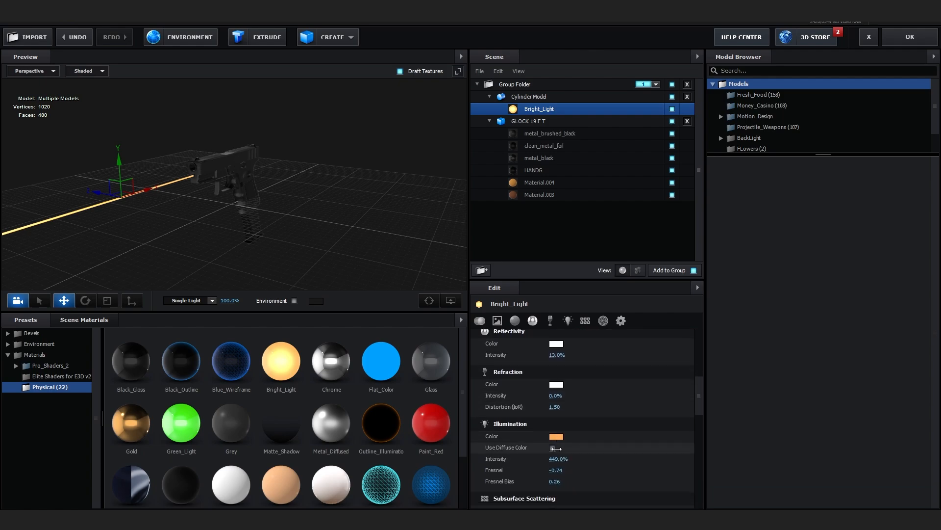
{"action": "left_click", "coordinate": [556, 436]}
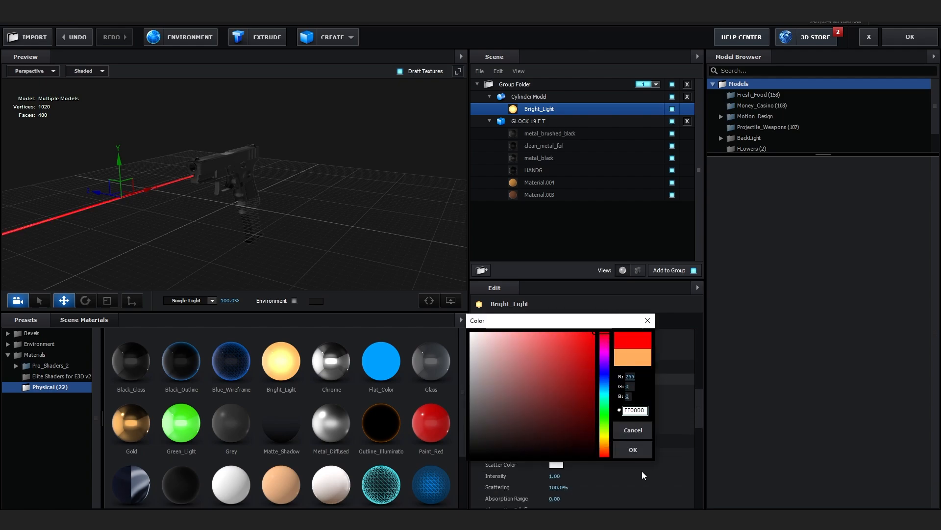
{"action": "left_click", "coordinate": [632, 450]}
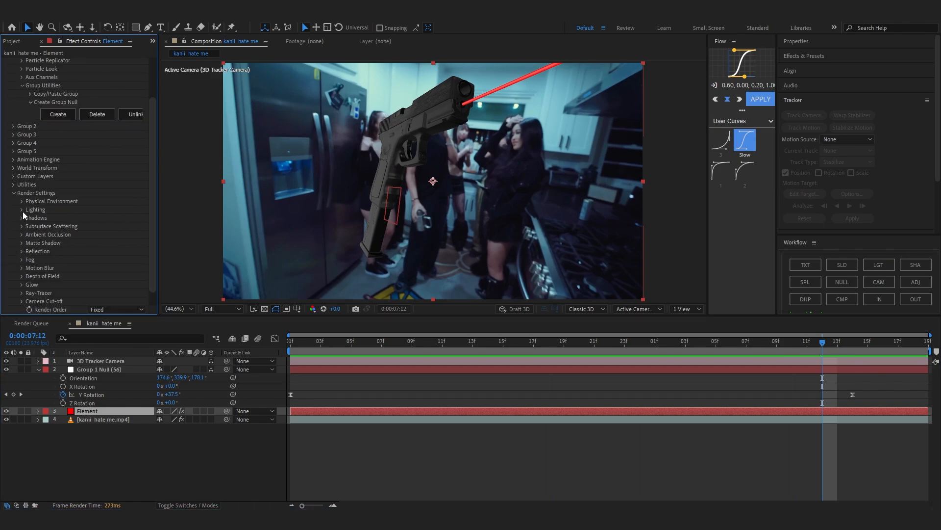
Step: Expand the gun's lighting options and try a different lighting preset
{"action": "left_click", "coordinate": [13, 209]}
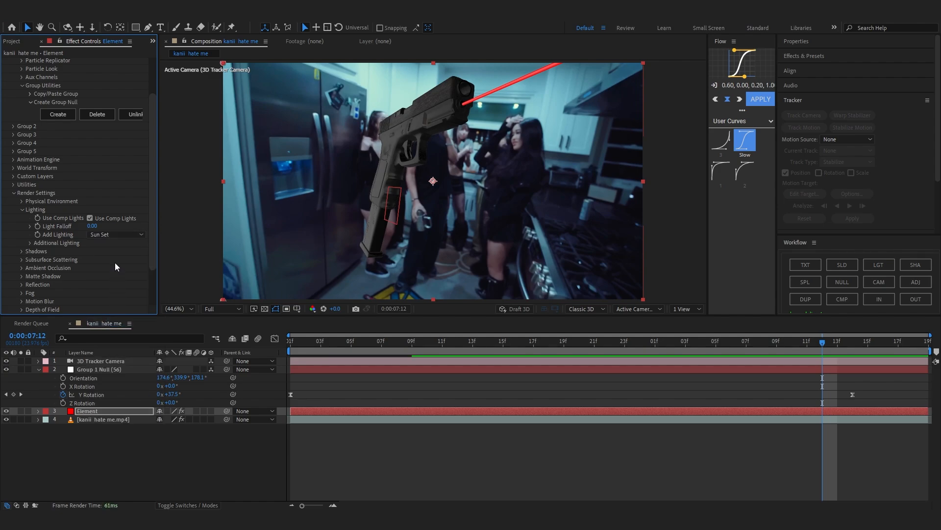
{"action": "left_click", "coordinate": [114, 234]}
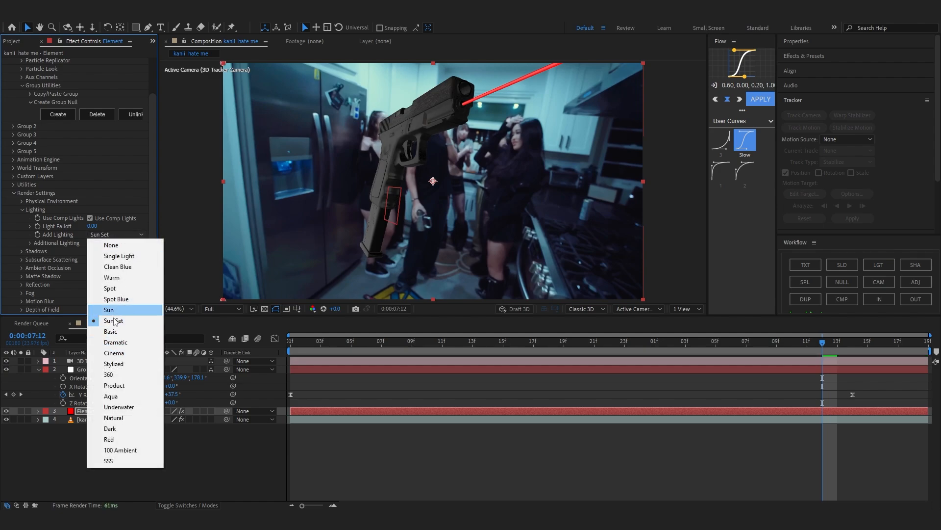
{"action": "left_click", "coordinate": [118, 406]}
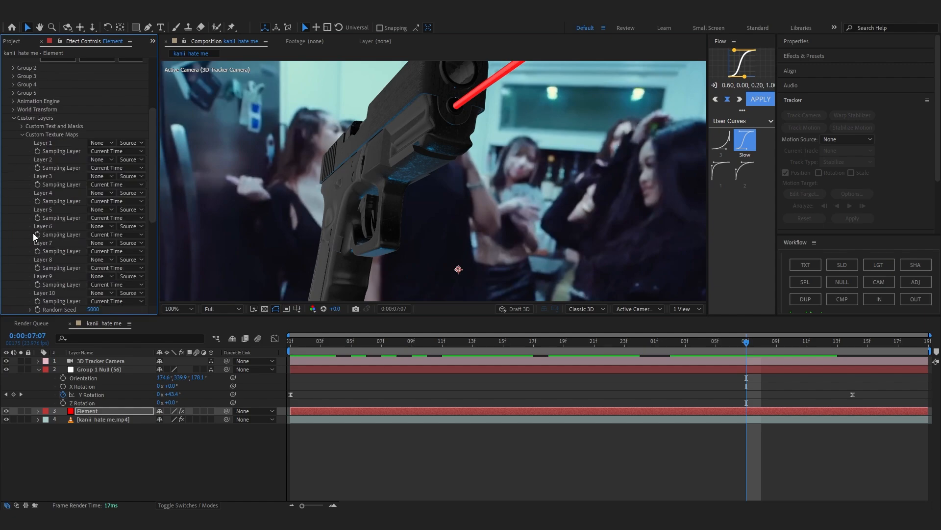
Step: Set Custom Layer 1 to the party footage and use it as the environment map
{"action": "left_click", "coordinate": [100, 98]}
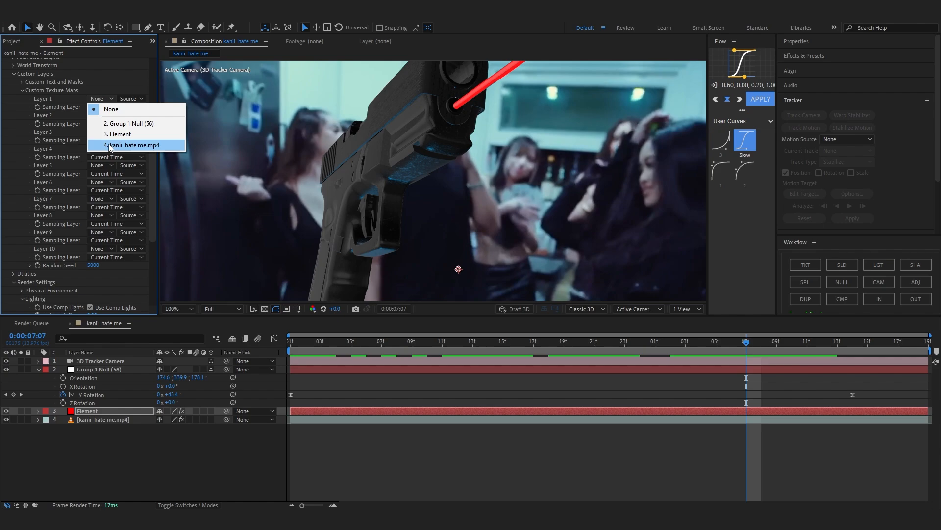
{"action": "left_click", "coordinate": [119, 144]}
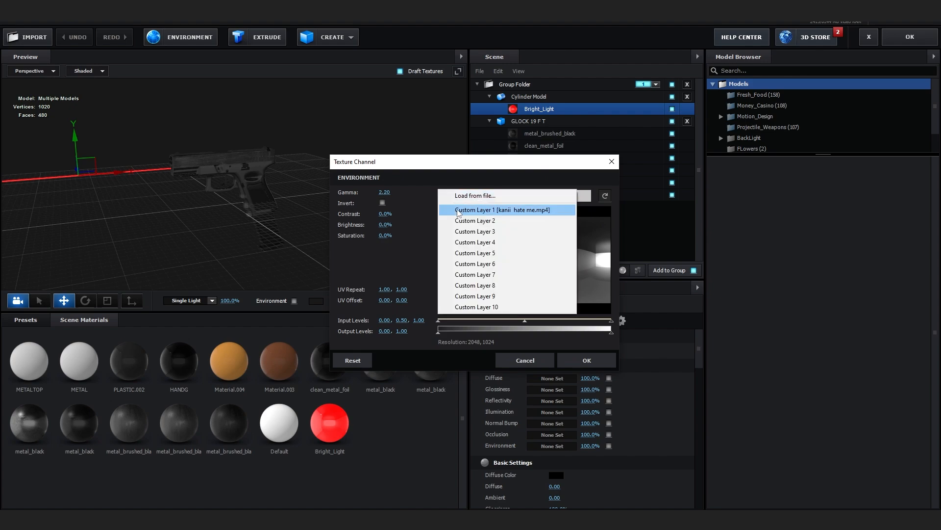
{"action": "left_click", "coordinate": [507, 210]}
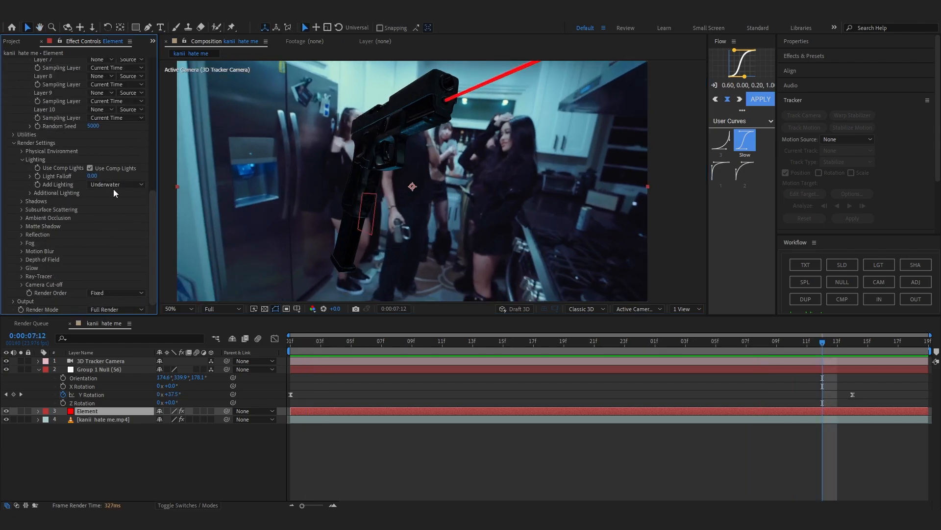
Step: Switch the Add Lighting preset to Dramatic
{"action": "left_click", "coordinate": [116, 184]}
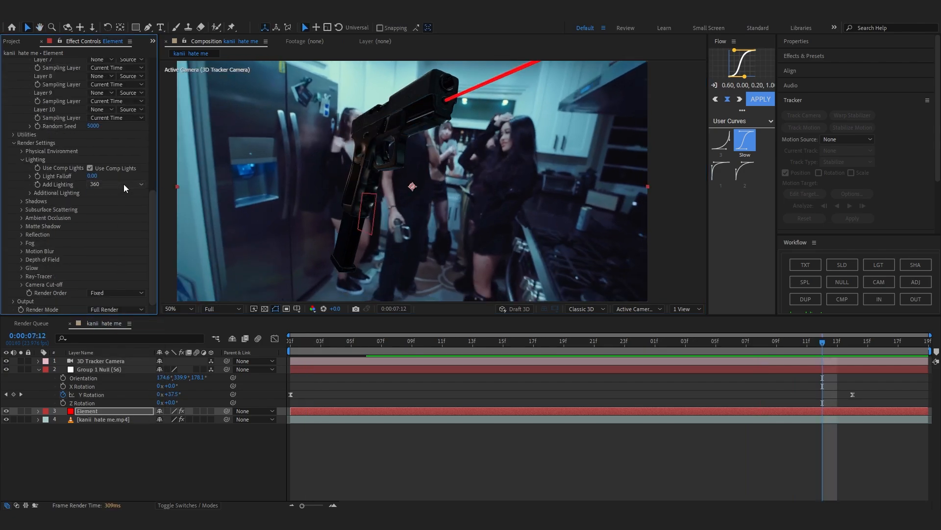
{"action": "left_click", "coordinate": [115, 184]}
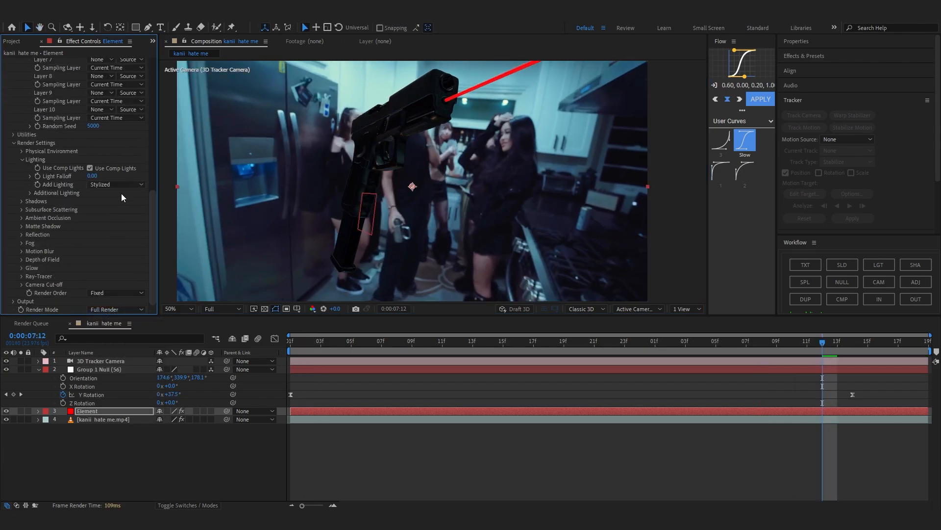
{"action": "left_click", "coordinate": [351, 345]}
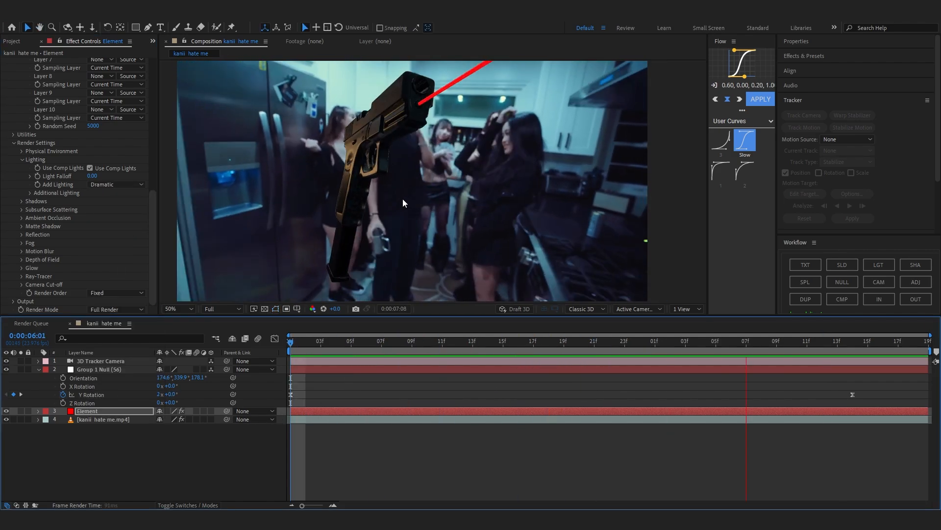
Step: Apply Effect > Color Correction > Lumetri Color to the Element gun layer
{"action": "left_click", "coordinate": [777, 348]}
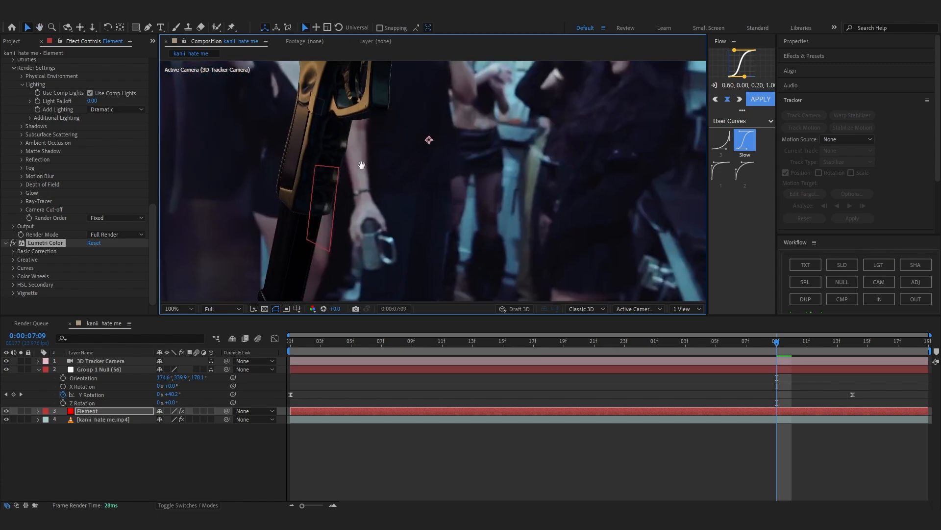
{"action": "left_click", "coordinate": [175, 309]}
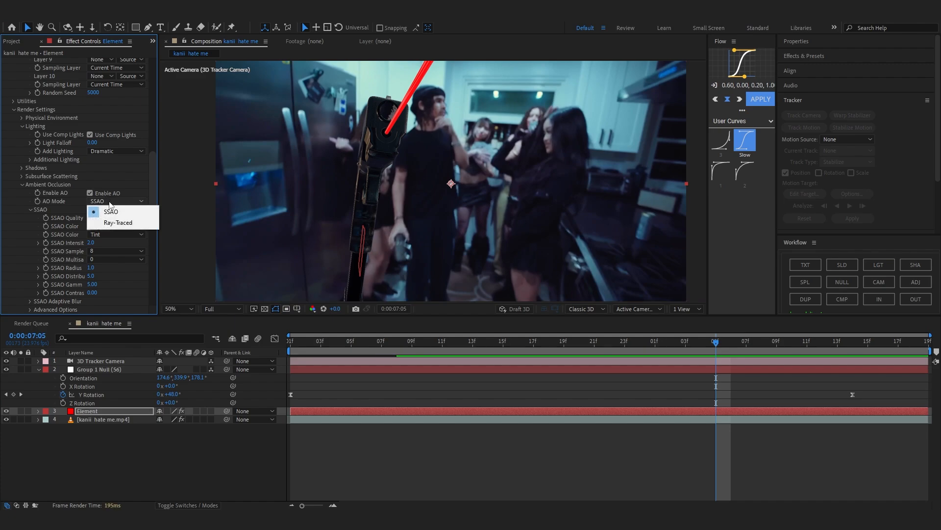
Step: Set AO Mode to Ray-Traced, toggle Glow on then off, and collapse its settings
{"action": "left_click", "coordinate": [117, 222]}
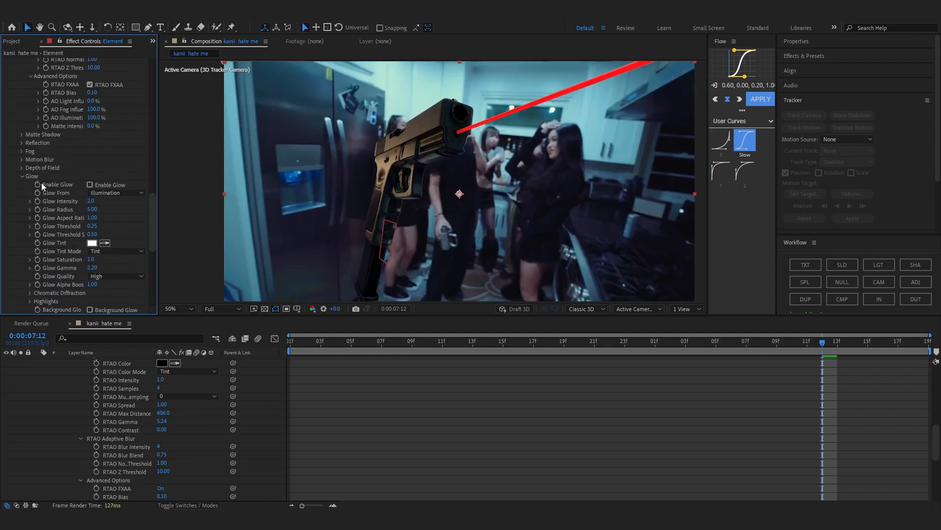
{"action": "left_click", "coordinate": [115, 192]}
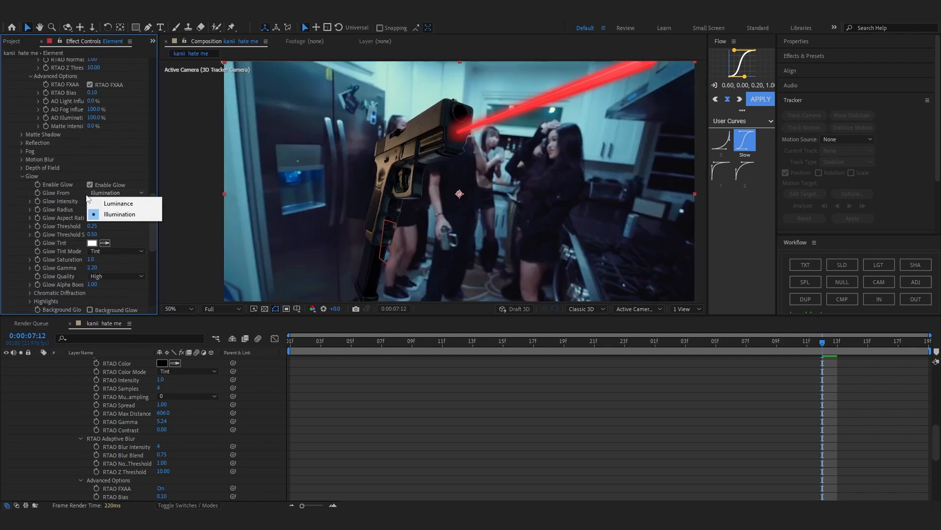
{"action": "left_click", "coordinate": [120, 214]}
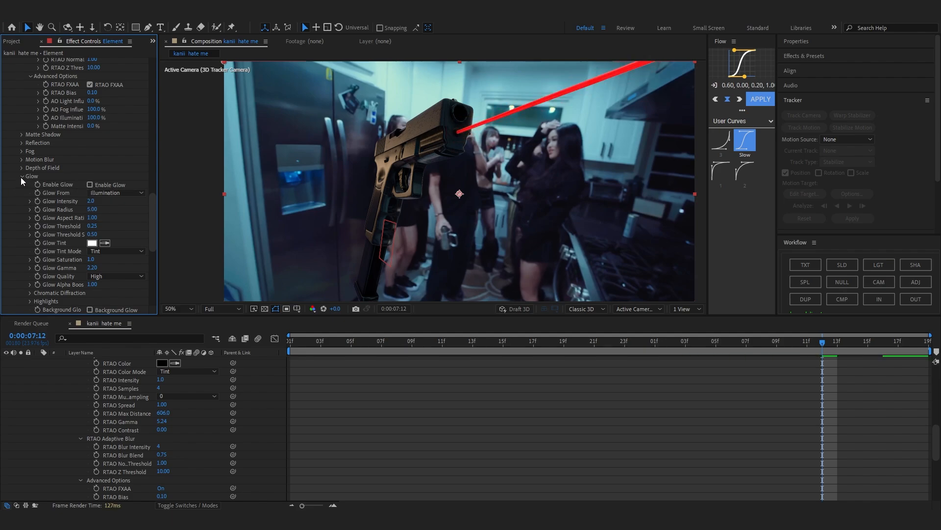
{"action": "left_click", "coordinate": [22, 175]}
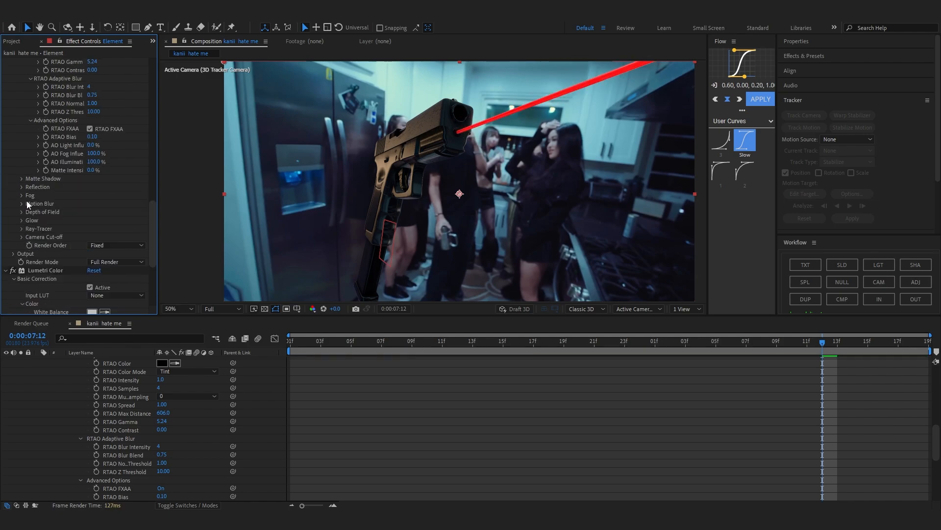
{"action": "mouse_move", "coordinate": [56, 211]}
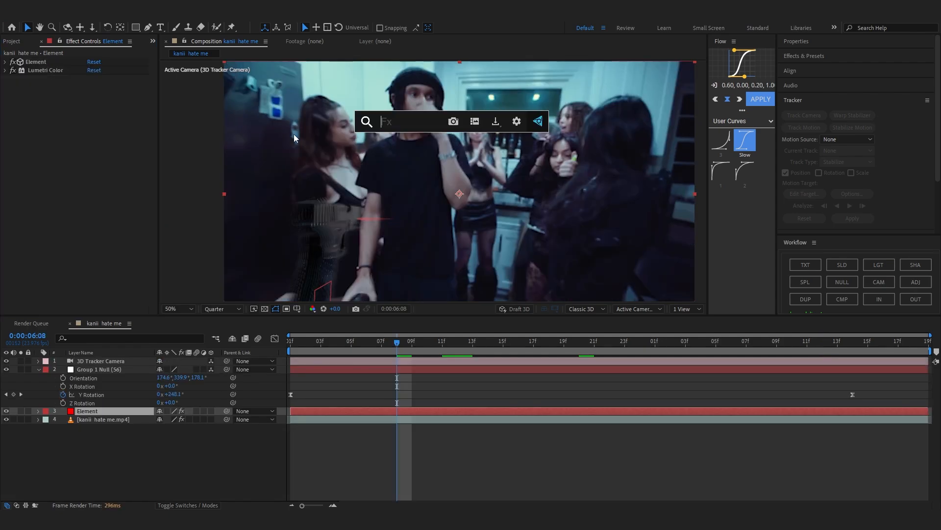
Step: Apply Camera Lens Blur from the effect search and keyframe Blur Radius at a later frame
{"action": "type", "text": "r"}
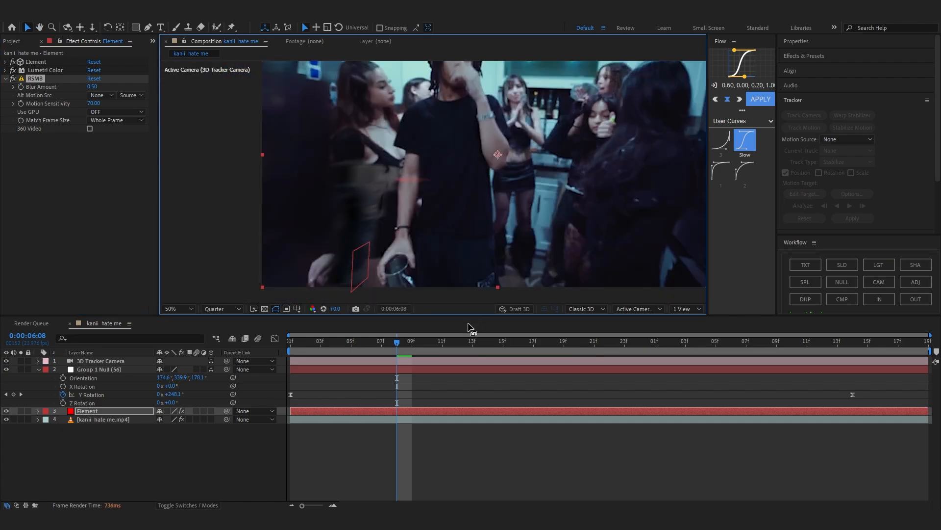
{"action": "type", "text": "camer"}
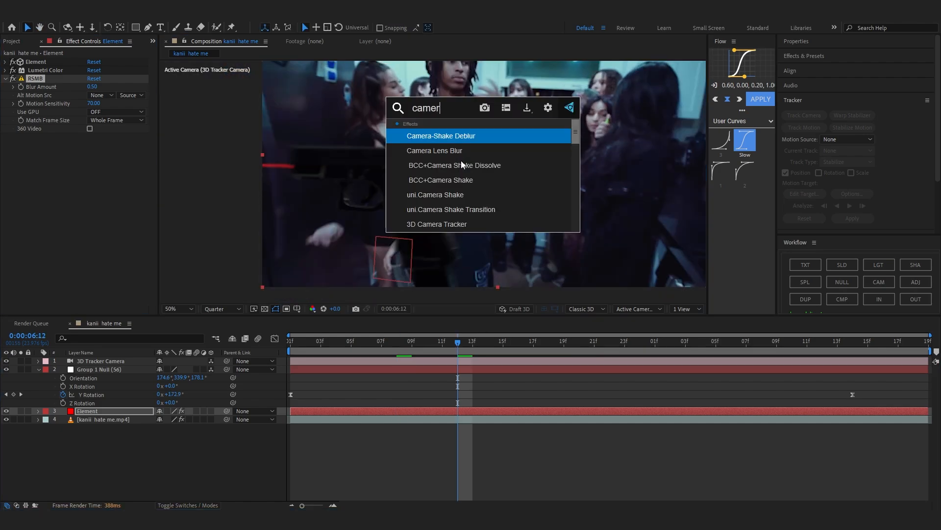
{"action": "double_click", "coordinate": [434, 150]}
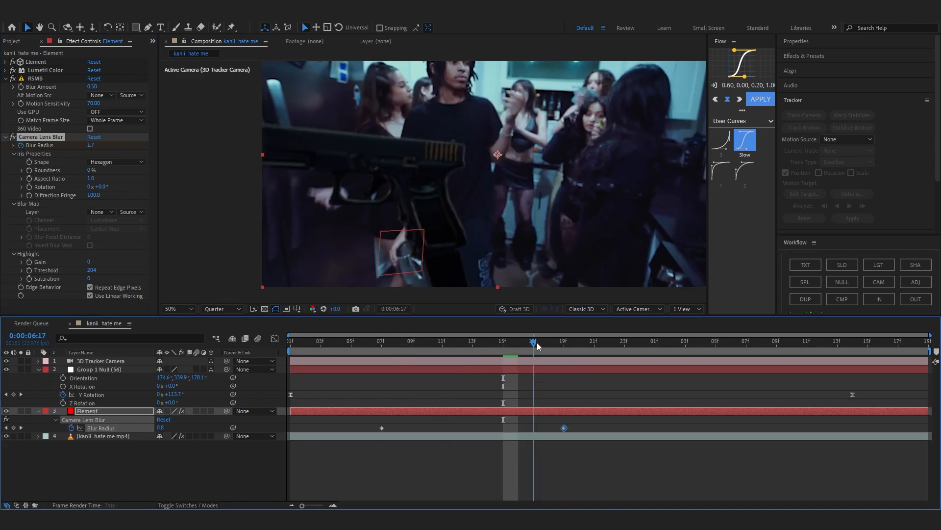
{"action": "left_click", "coordinate": [381, 341]}
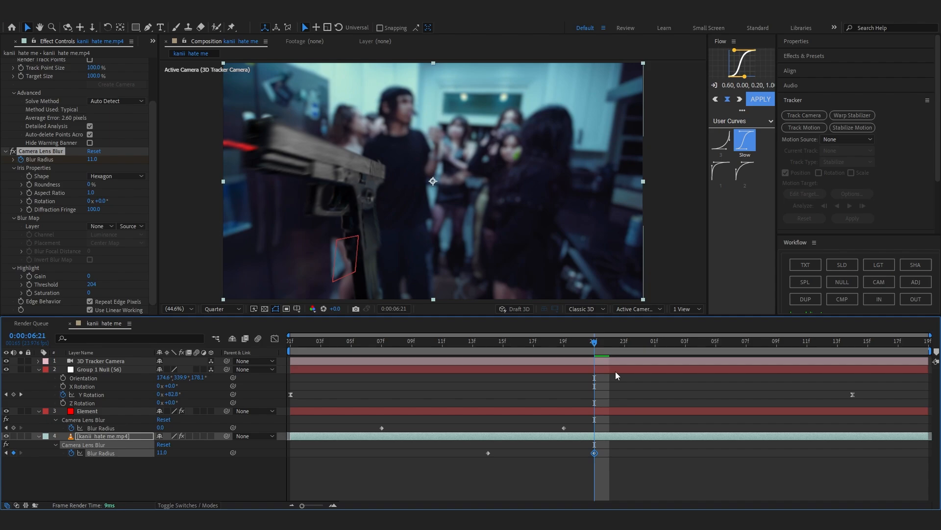
{"action": "left_click", "coordinate": [868, 346]}
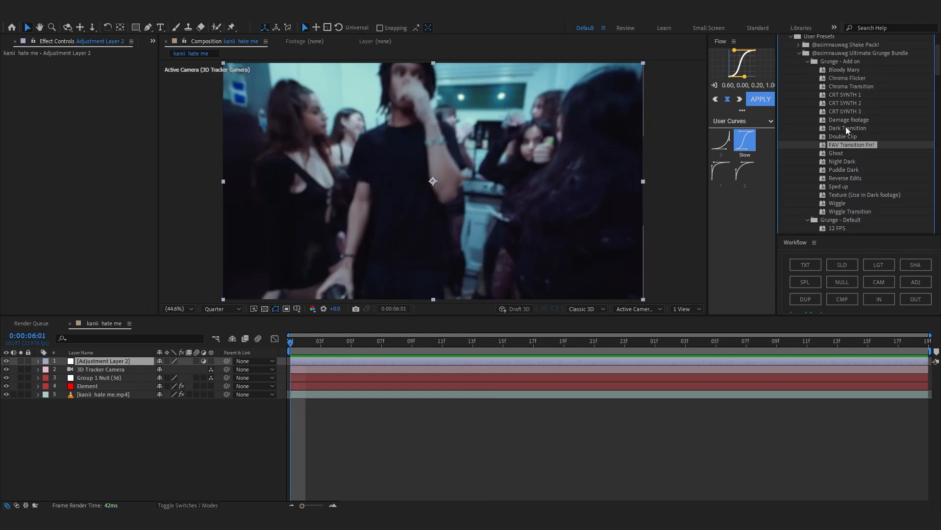
Step: Apply a Grunge preset to the adjustment layer and return the playhead to the first frame
{"action": "double_click", "coordinate": [848, 128]}
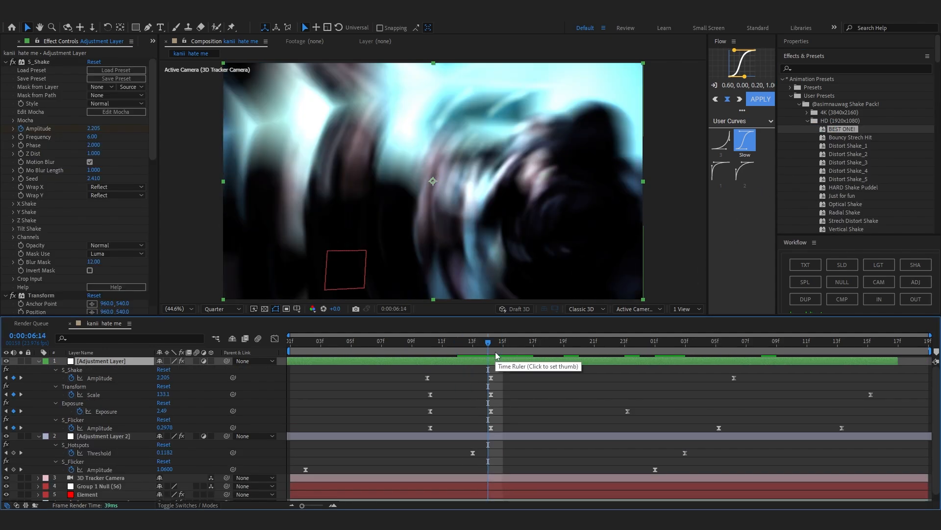
{"action": "left_click", "coordinate": [290, 341]}
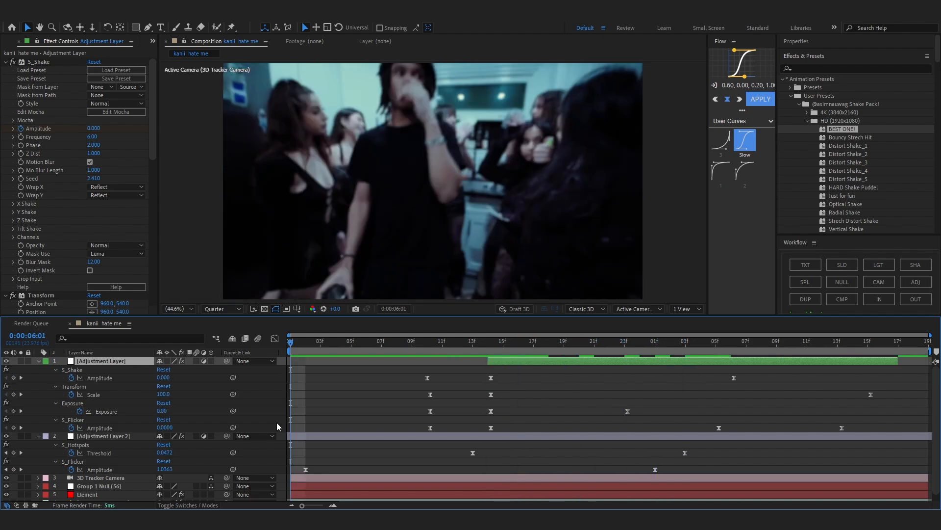